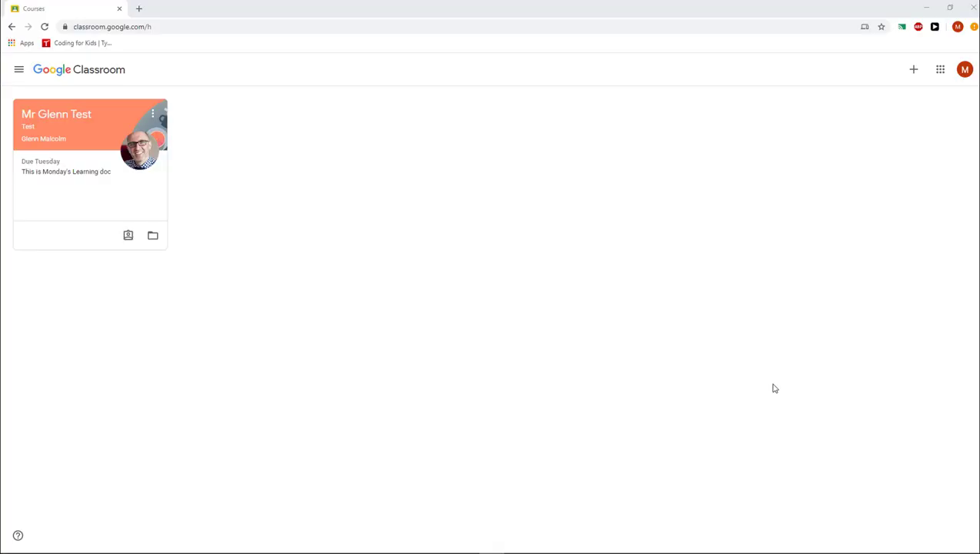
{"action": "mouse_move", "coordinate": [450, 228]}
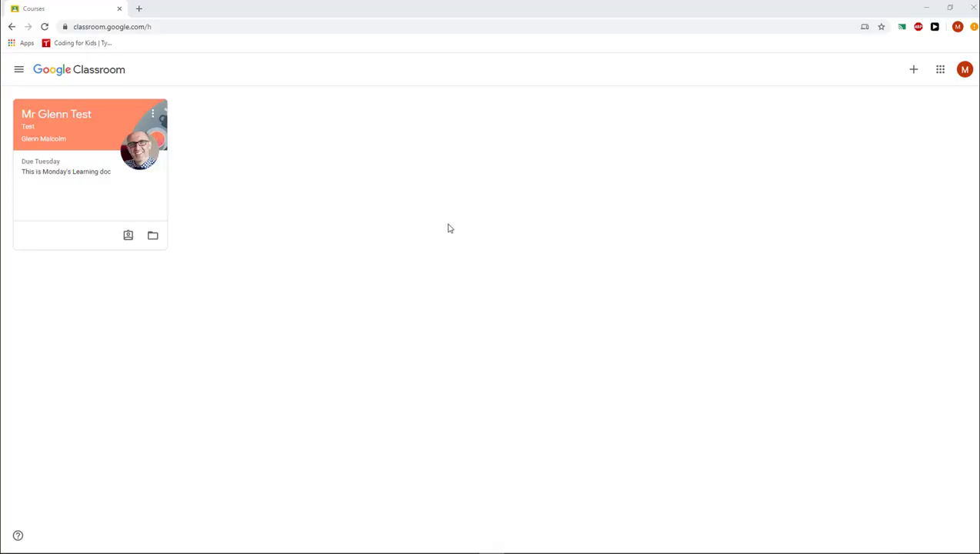
{"action": "mouse_move", "coordinate": [497, 164]}
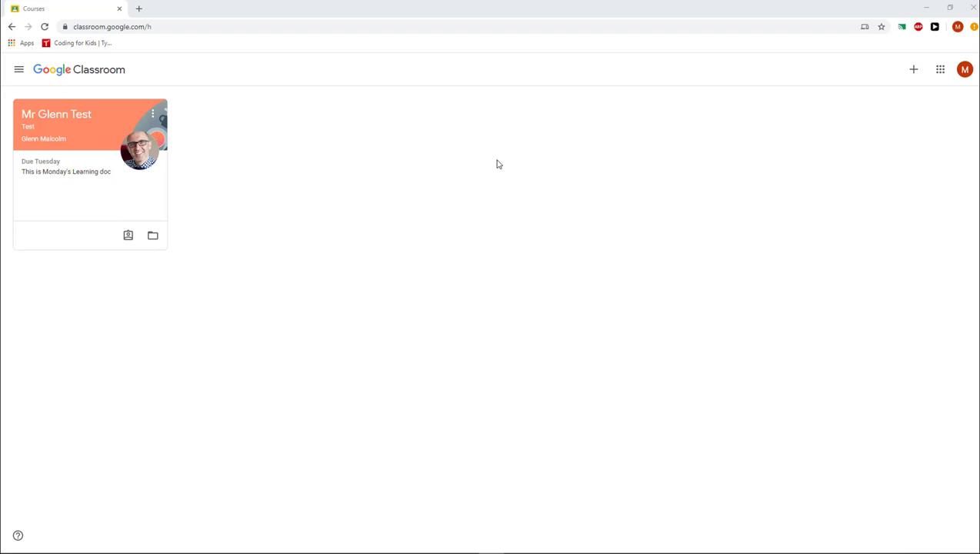
{"action": "mouse_move", "coordinate": [508, 160]}
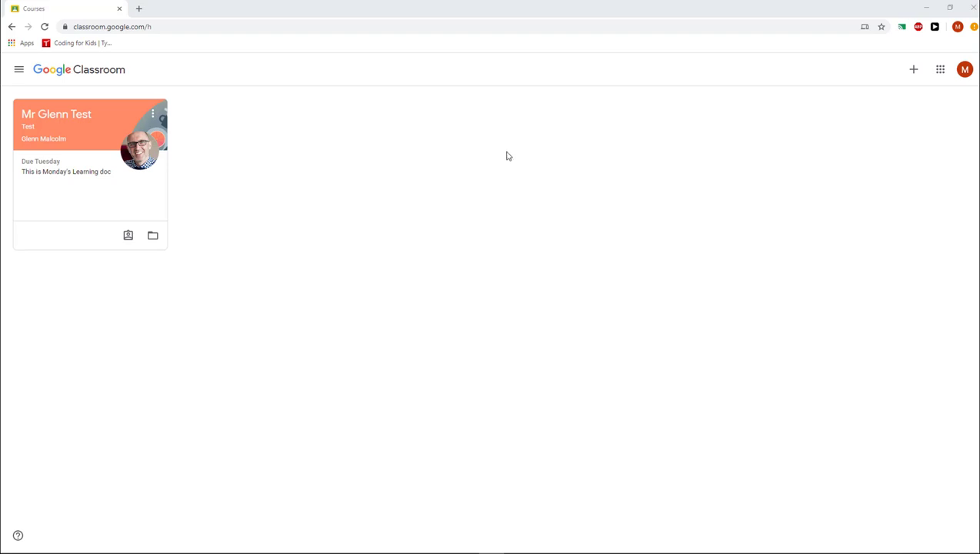
{"action": "mouse_move", "coordinate": [258, 102]}
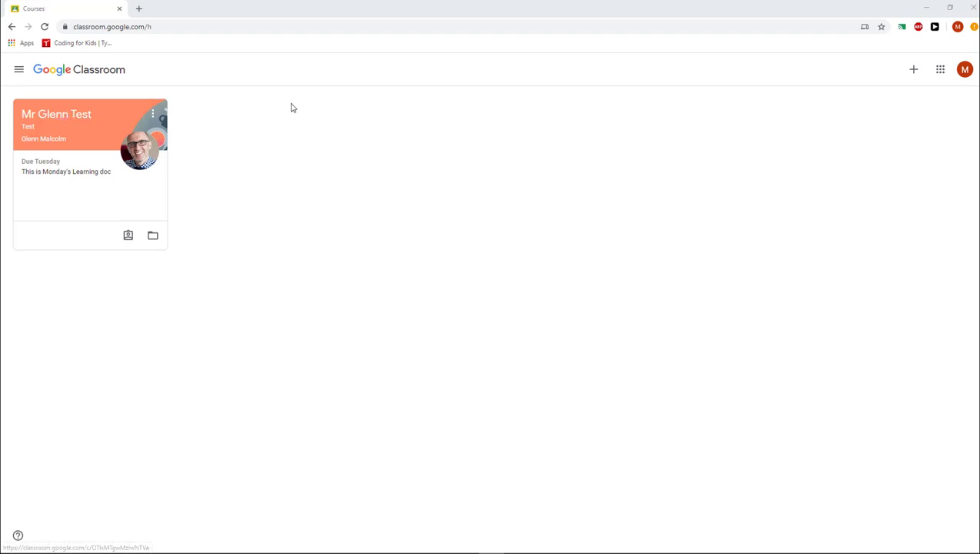
{"action": "mouse_move", "coordinate": [375, 140]}
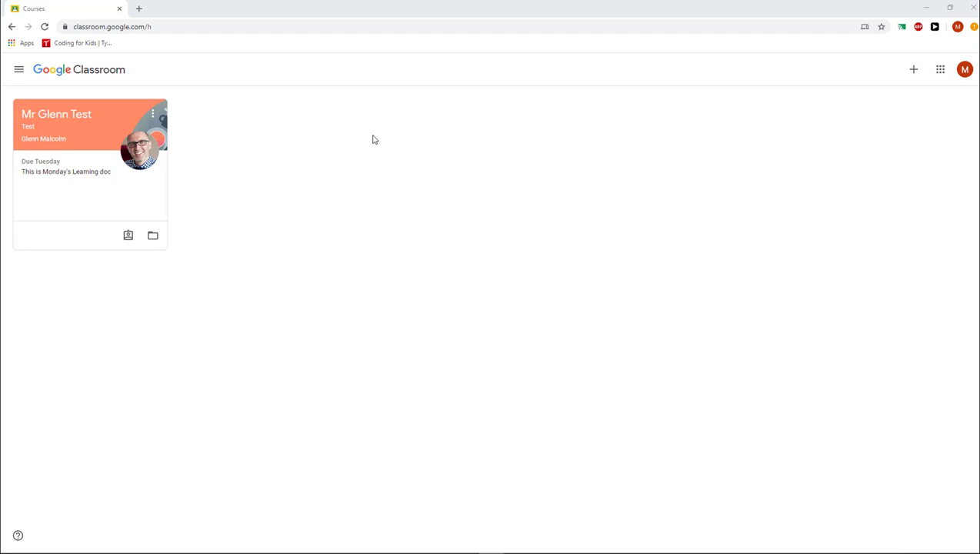
{"action": "mouse_move", "coordinate": [249, 229]}
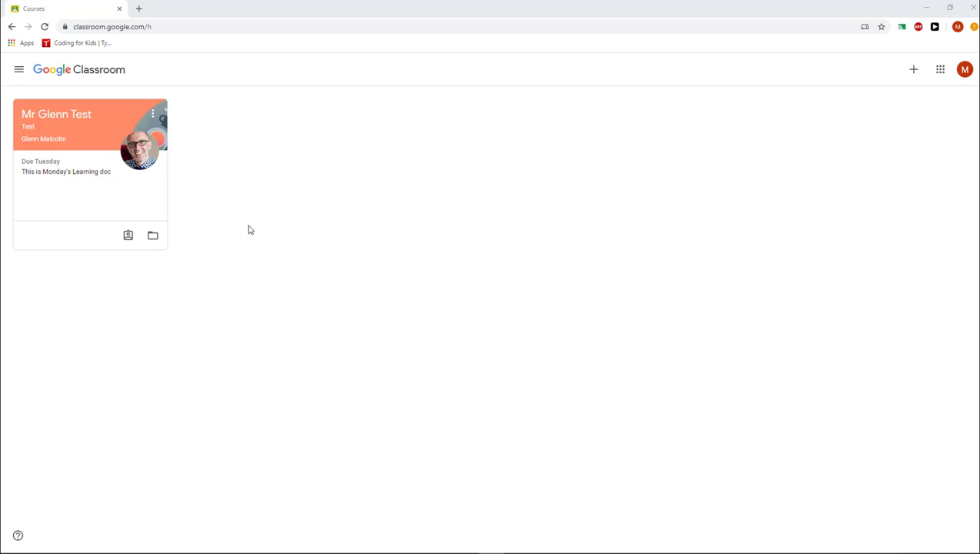
{"action": "mouse_move", "coordinate": [596, 134]}
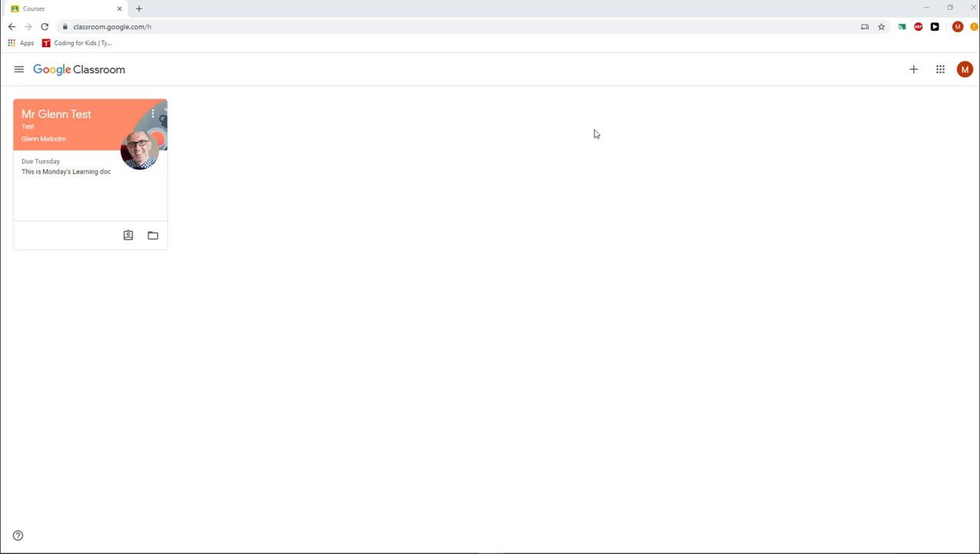
{"action": "mouse_move", "coordinate": [291, 203]}
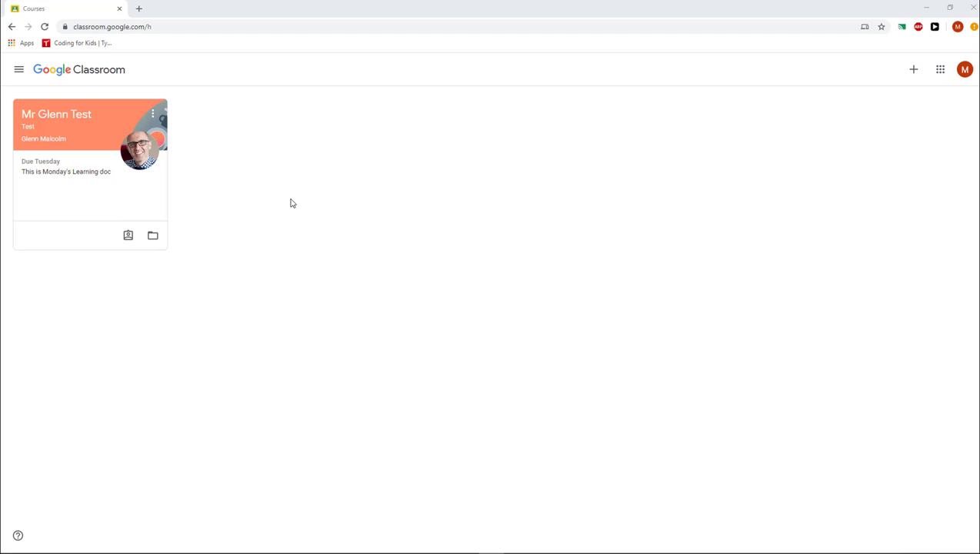
{"action": "mouse_move", "coordinate": [56, 114]}
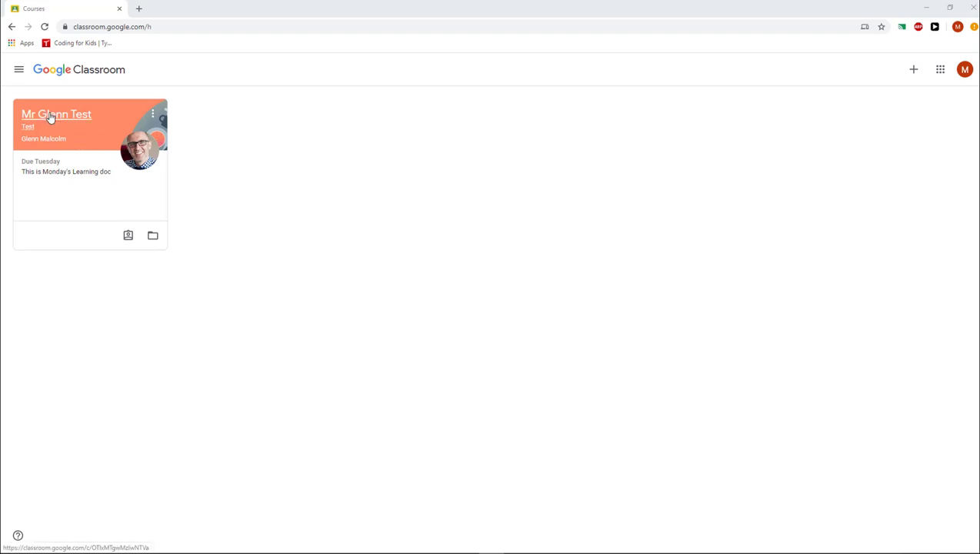
{"action": "mouse_move", "coordinate": [41, 121]}
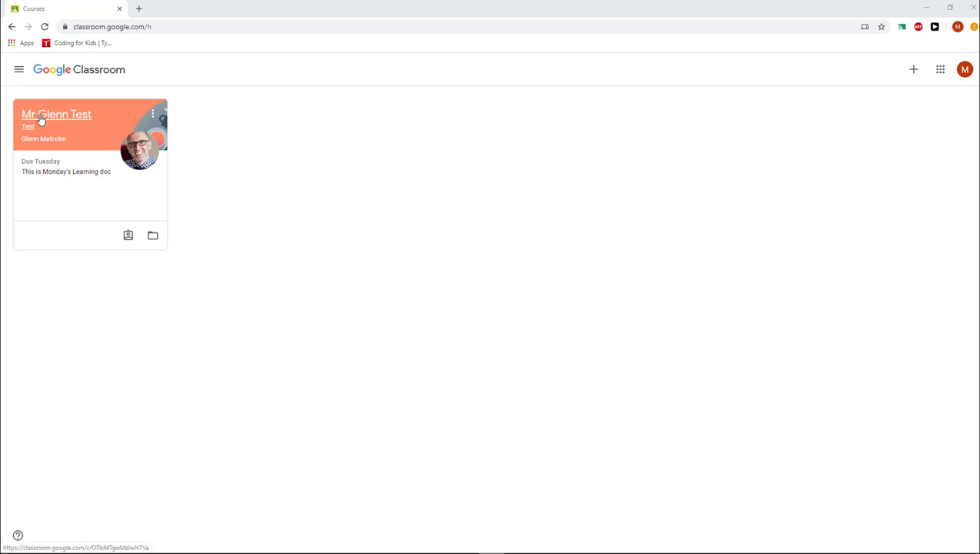
Enter Mr Glenn Test's class and expand its details showing Subject Technology and Room 101
{"action": "left_click", "coordinate": [56, 114]}
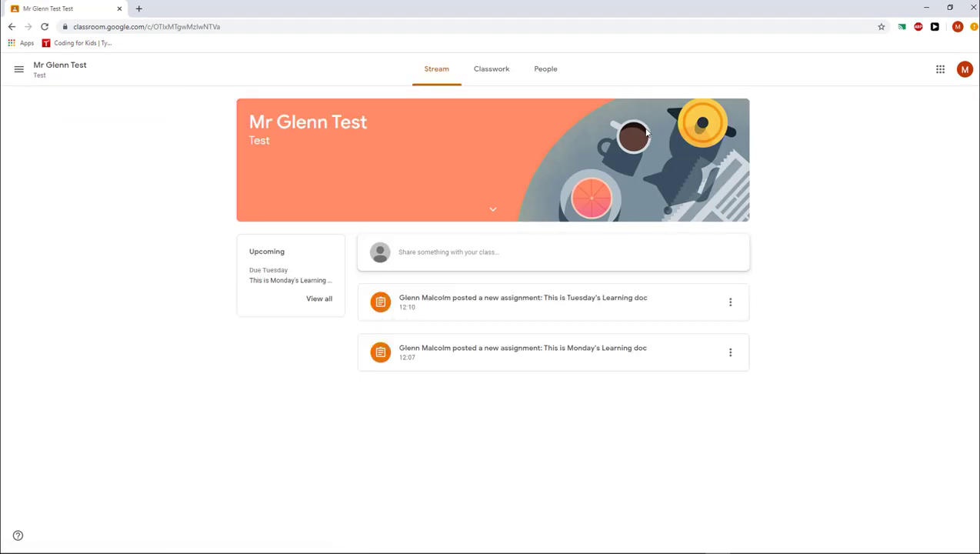
{"action": "mouse_move", "coordinate": [264, 329]}
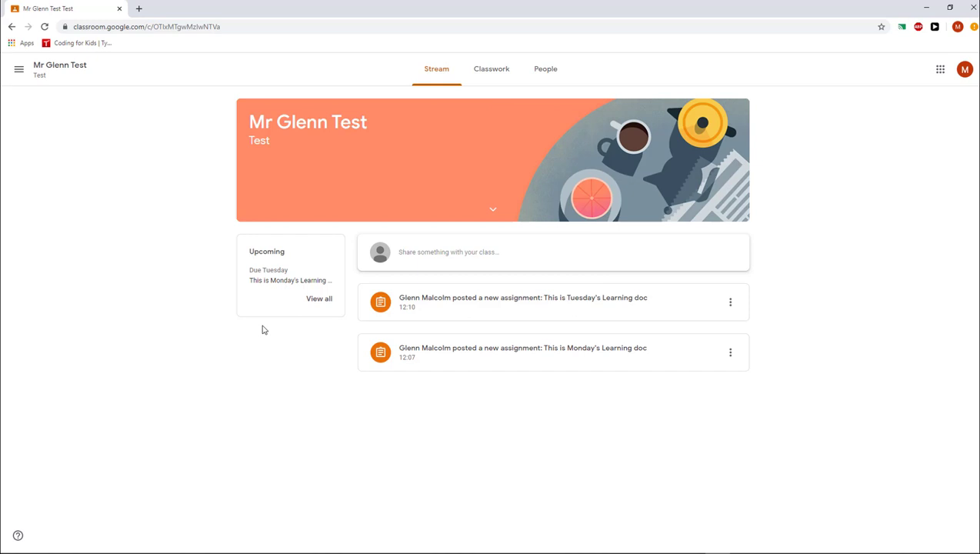
{"action": "mouse_move", "coordinate": [554, 65]}
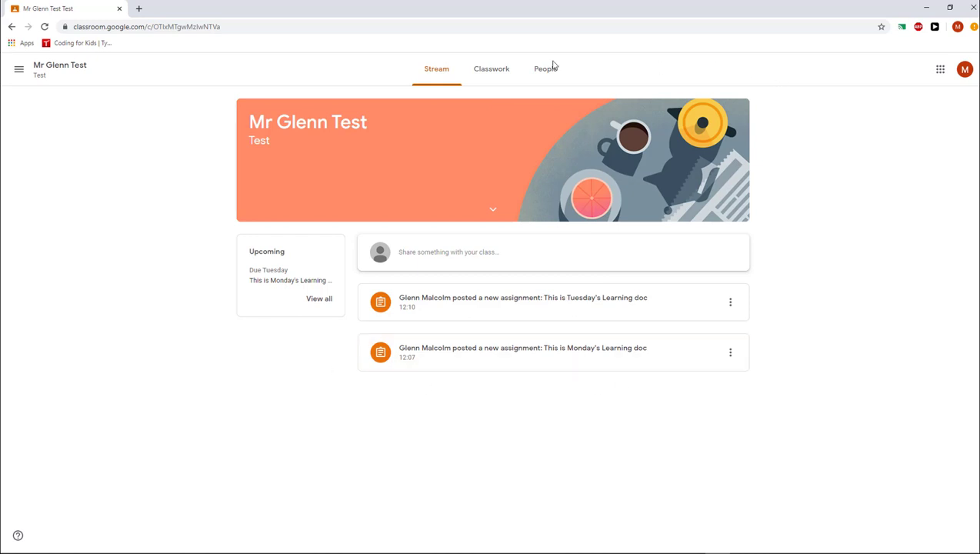
{"action": "mouse_move", "coordinate": [224, 363]}
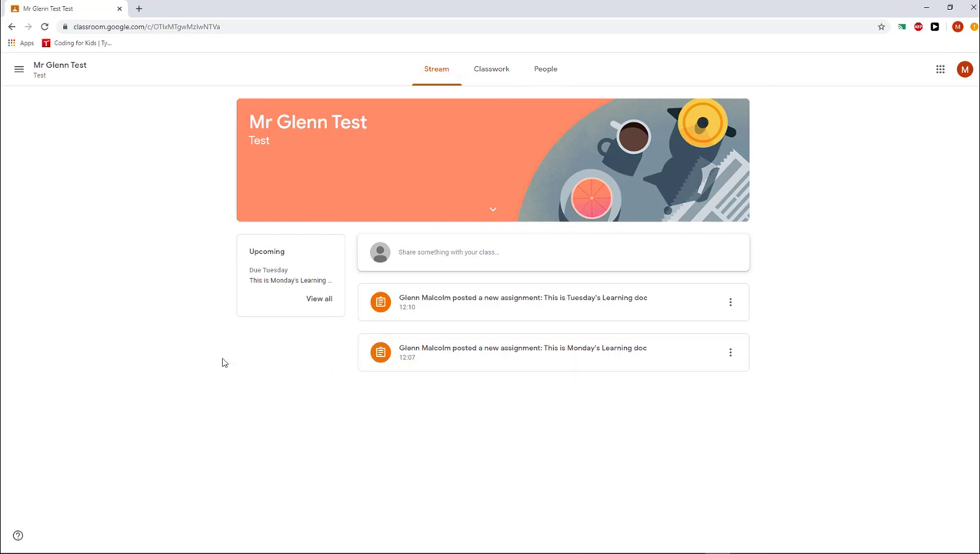
{"action": "mouse_move", "coordinate": [739, 152]}
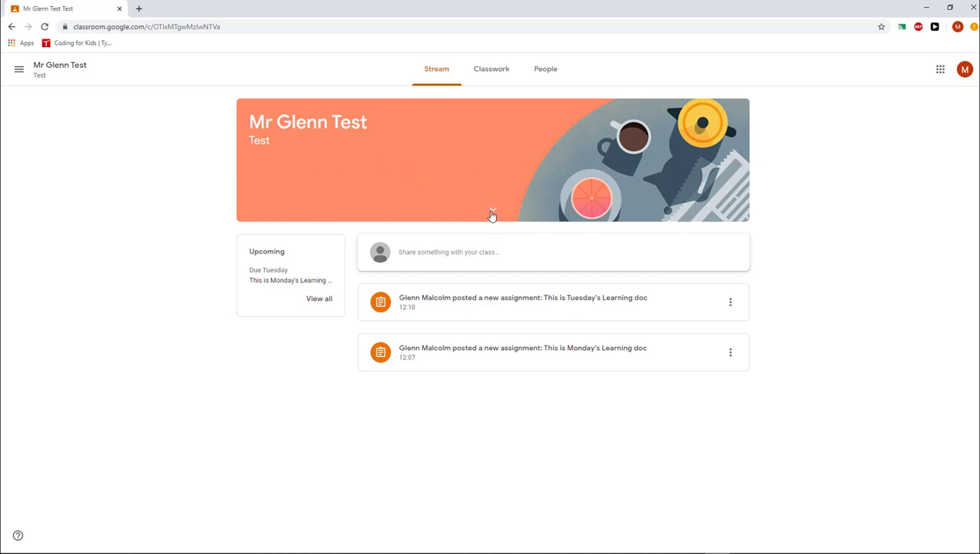
{"action": "left_click", "coordinate": [492, 214]}
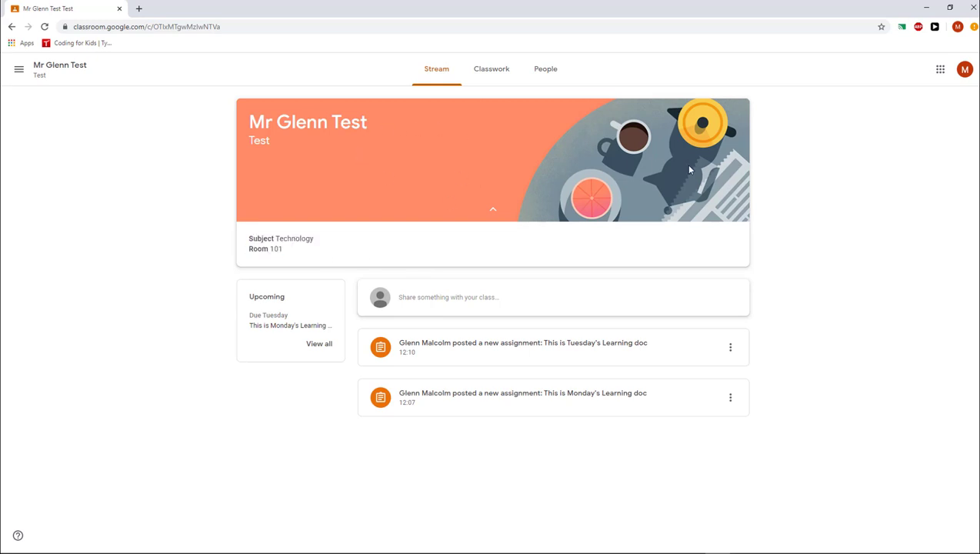
{"action": "mouse_move", "coordinate": [443, 320]}
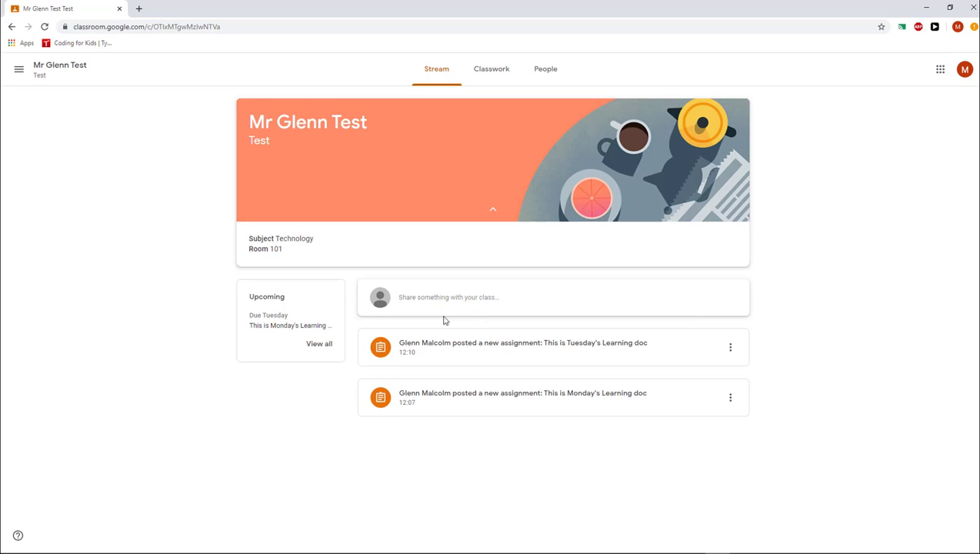
{"action": "mouse_move", "coordinate": [567, 297]}
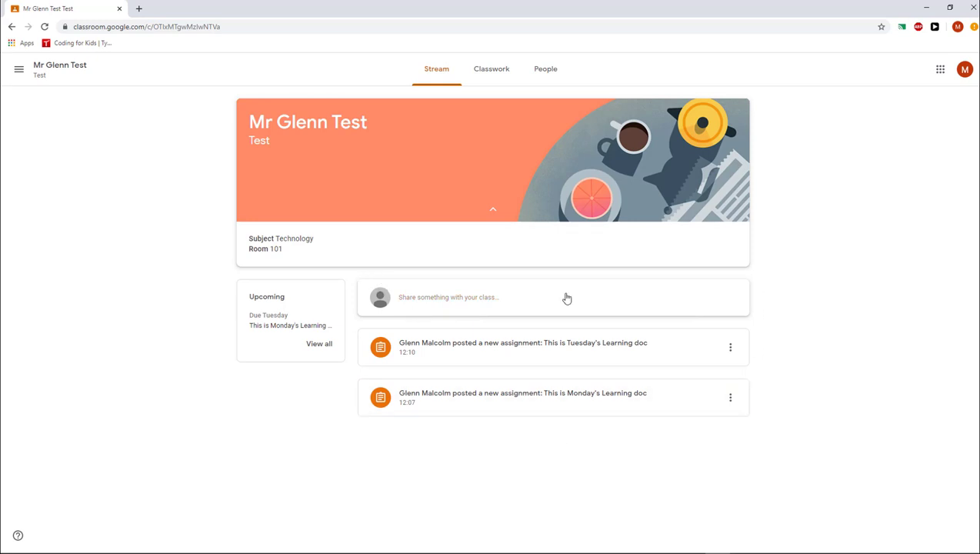
{"action": "mouse_move", "coordinate": [820, 383]}
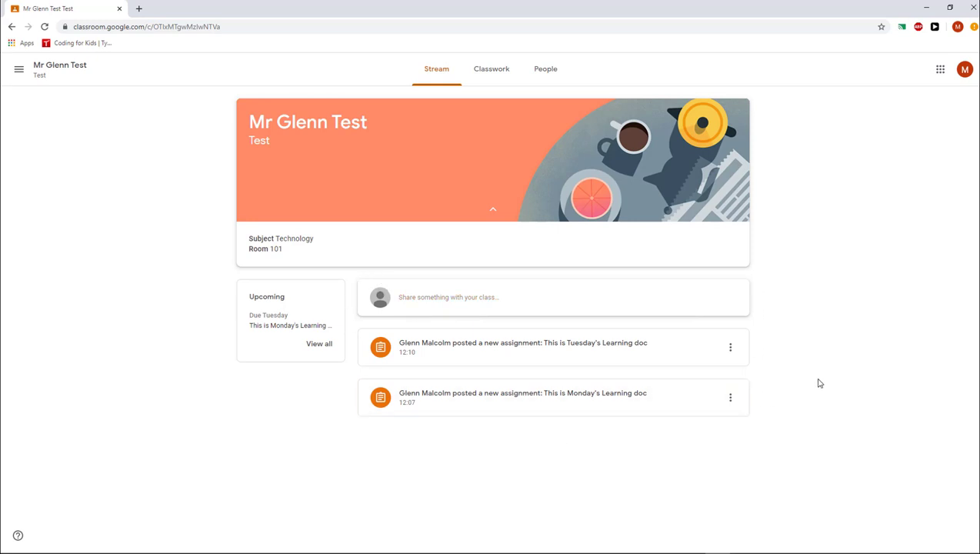
{"action": "mouse_move", "coordinate": [239, 282]}
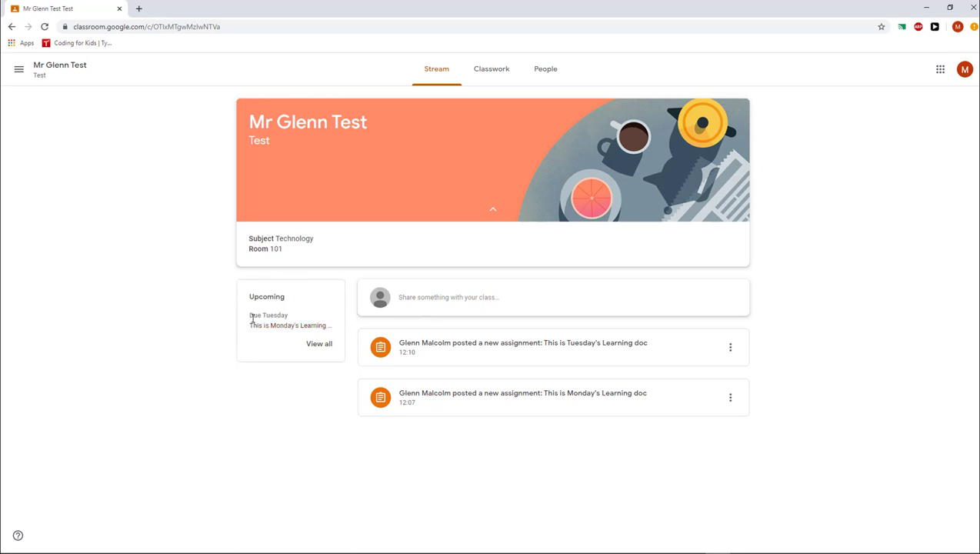
{"action": "mouse_move", "coordinate": [290, 325]}
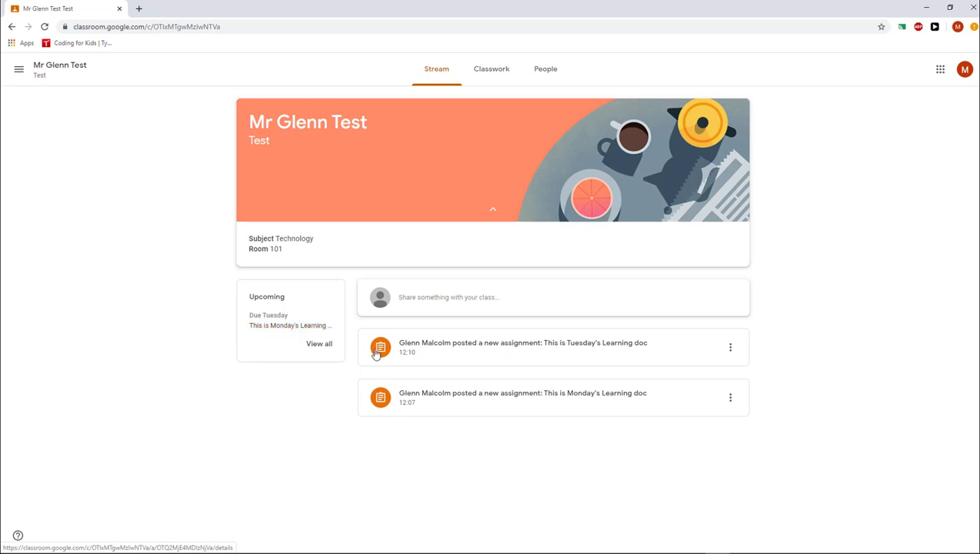
{"action": "mouse_move", "coordinate": [448, 347]}
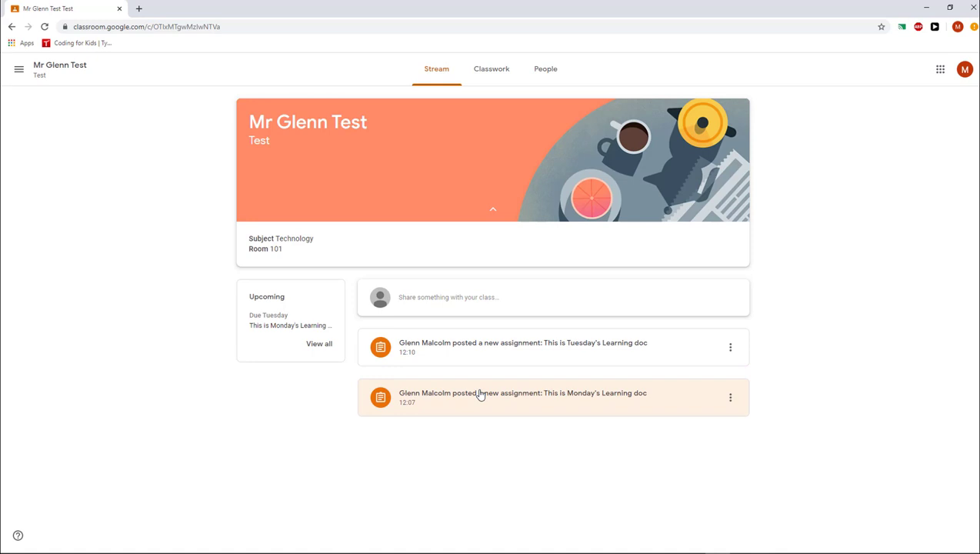
{"action": "mouse_move", "coordinate": [485, 397]}
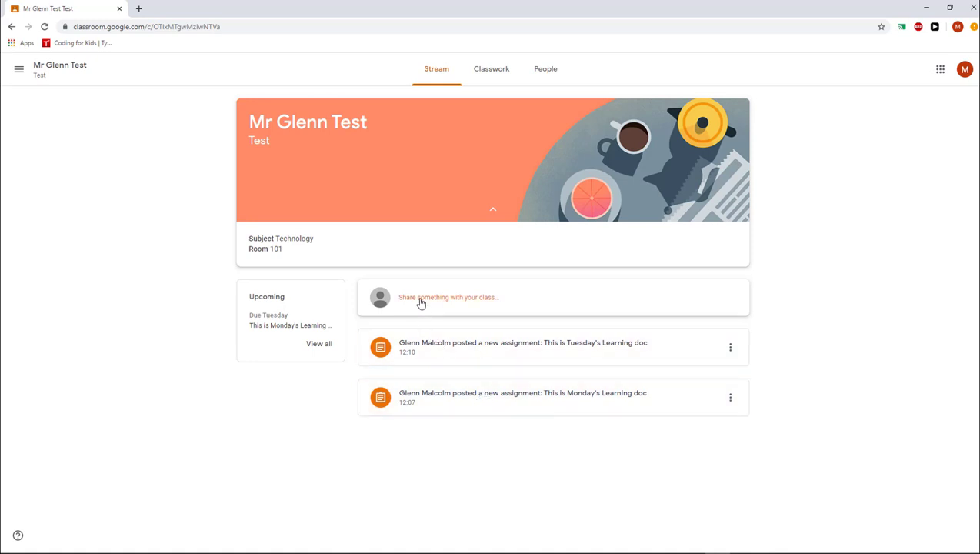
Write "Hey! I am learning about Fractions." and post it to the stream without an attachment
{"action": "left_click", "coordinate": [449, 297]}
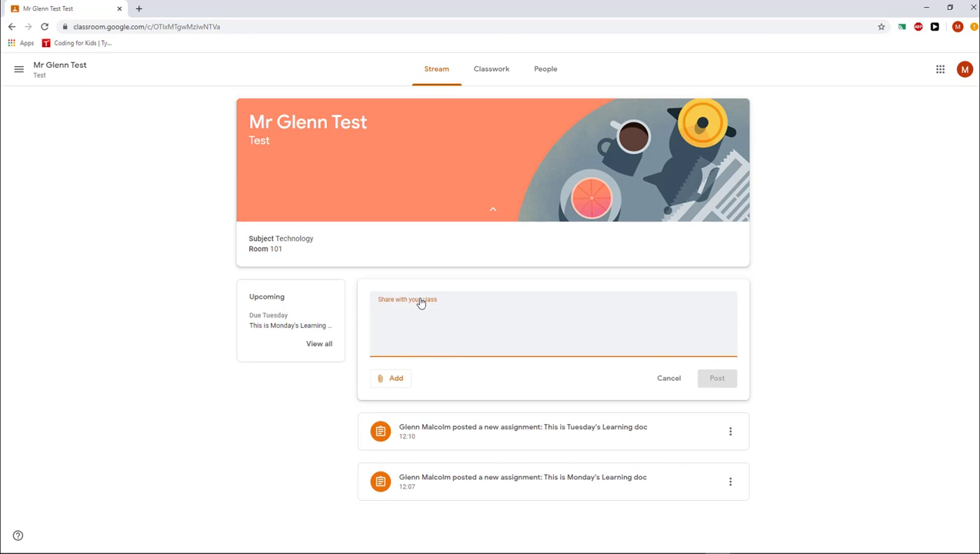
{"action": "type", "text": "Hey!"}
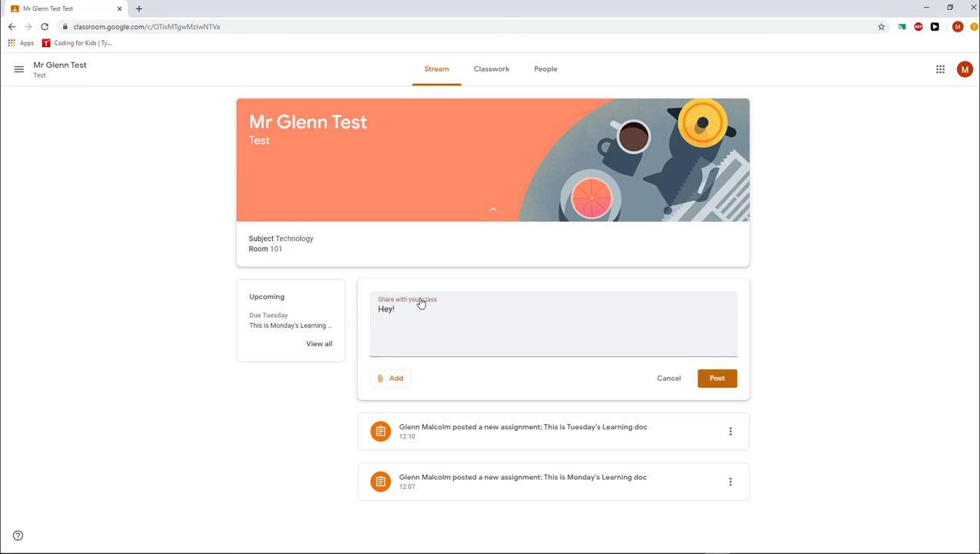
{"action": "type", "text": "I am"}
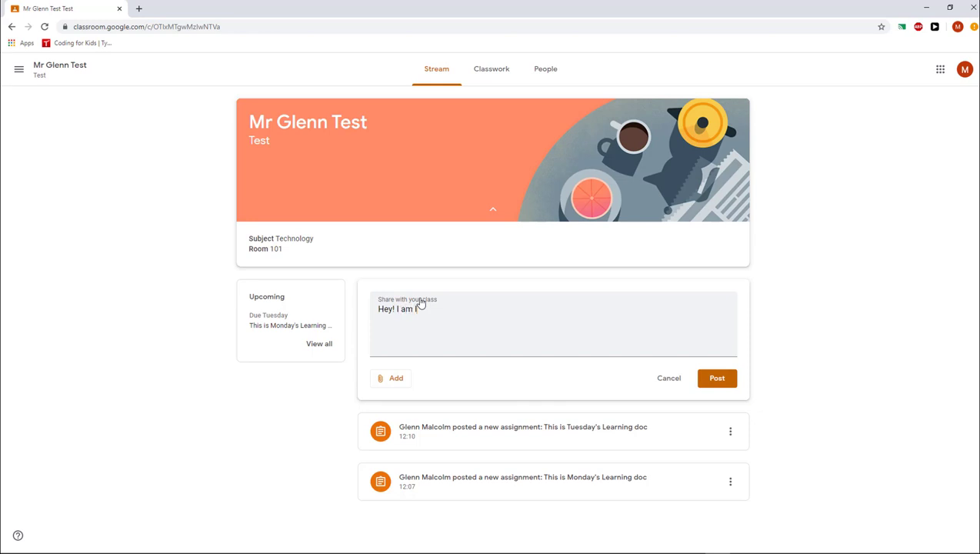
{"action": "type", "text": "learning a"}
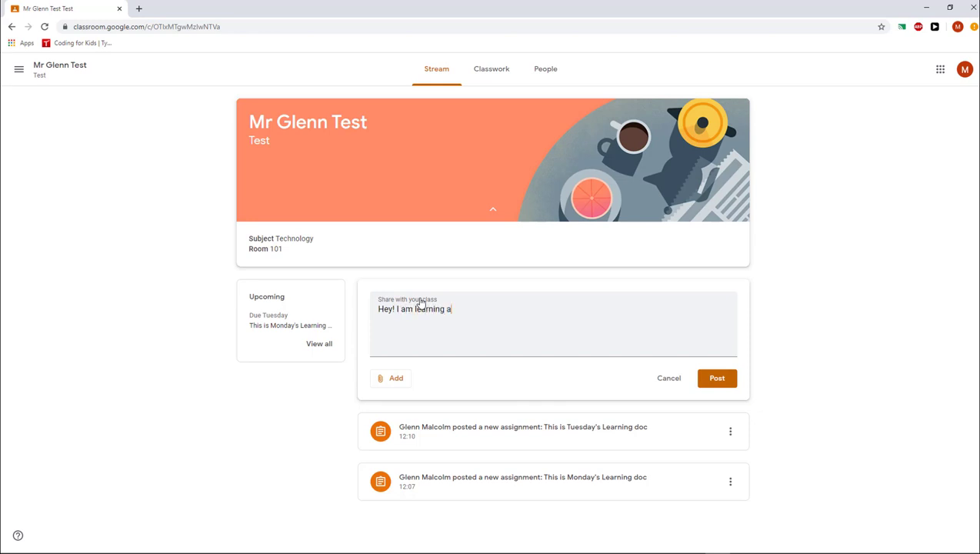
{"action": "type", "text": "bout Fra"}
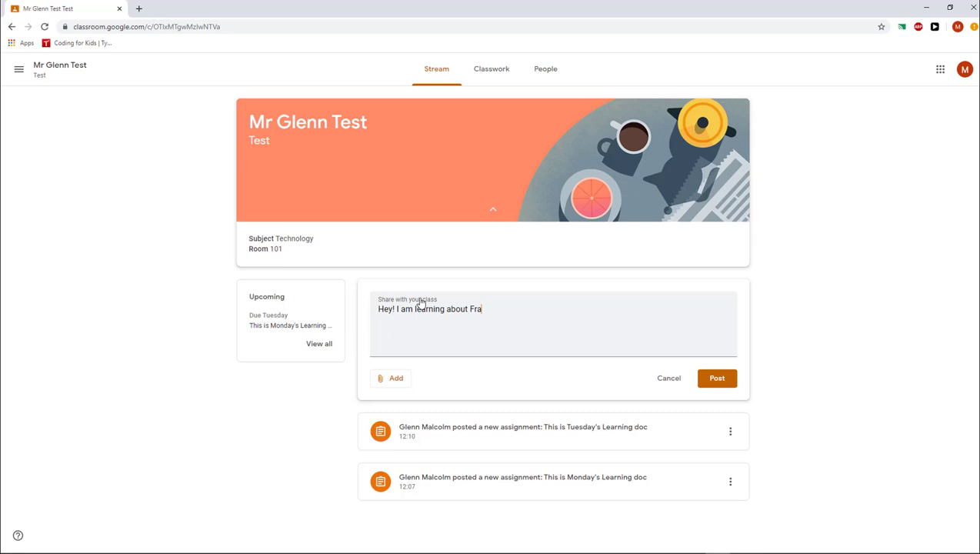
{"action": "type", "text": "ctions."}
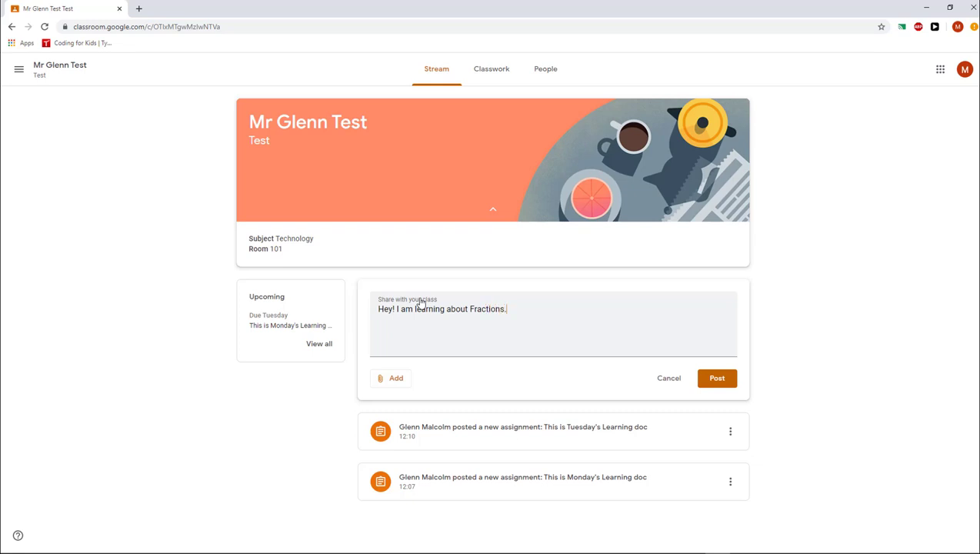
{"action": "mouse_move", "coordinate": [421, 370]}
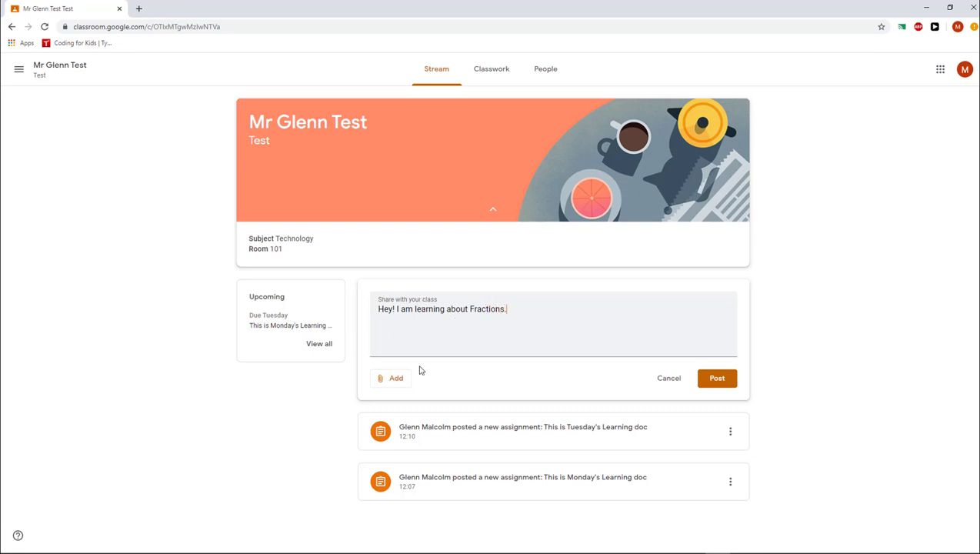
{"action": "left_click", "coordinate": [395, 378]}
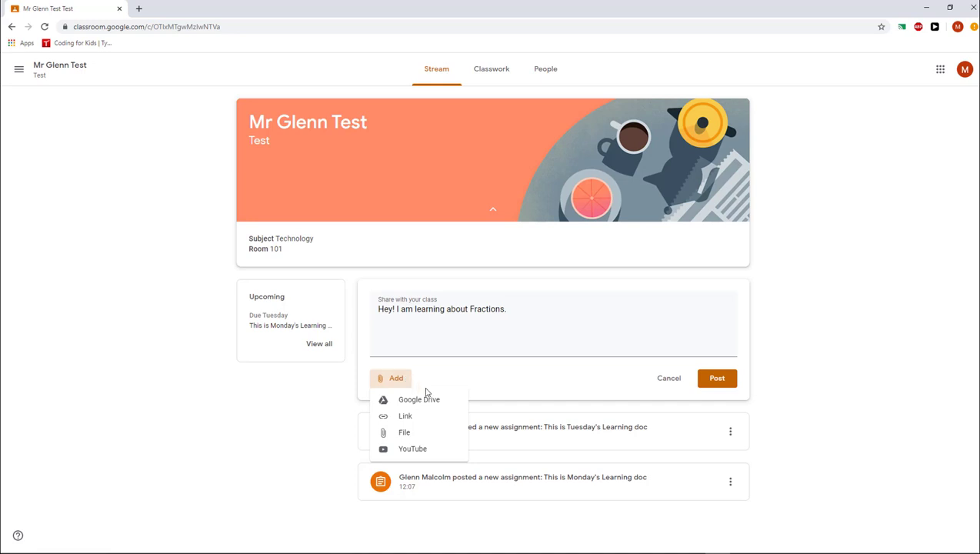
{"action": "mouse_move", "coordinate": [413, 449]}
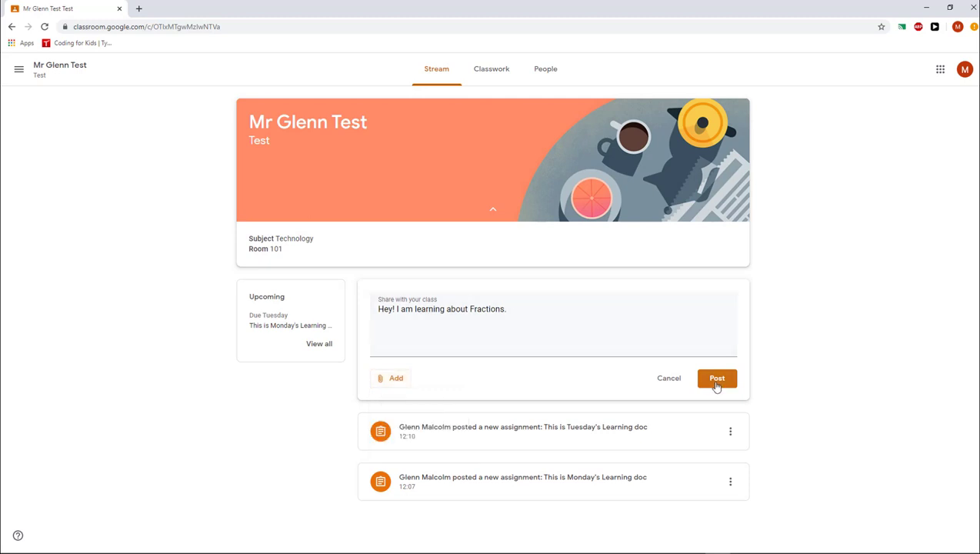
{"action": "left_click", "coordinate": [716, 377]}
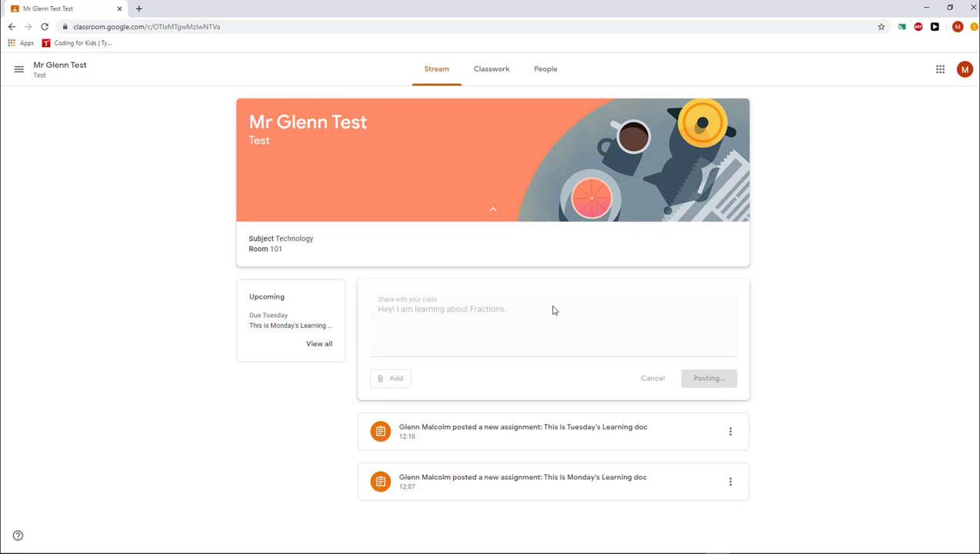
{"action": "left_click", "coordinate": [707, 378]}
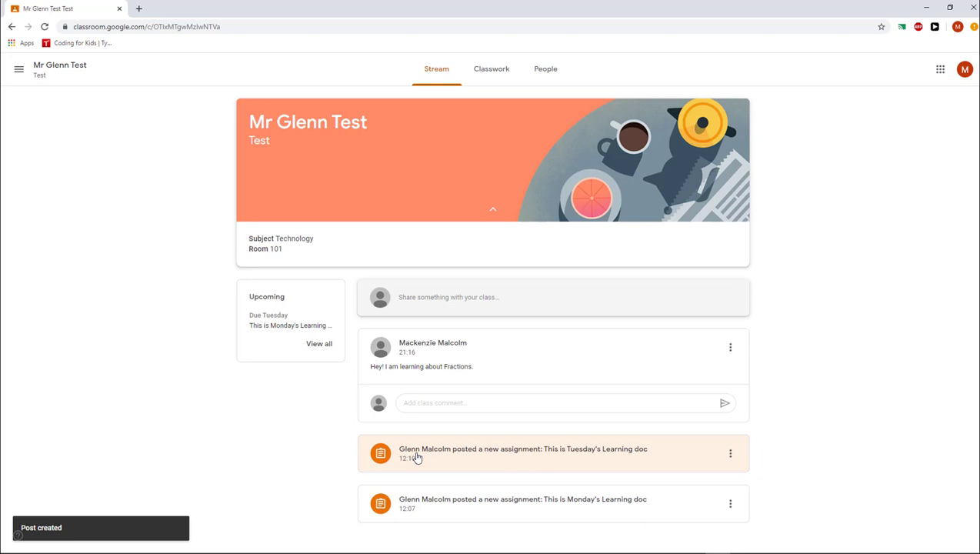
{"action": "mouse_move", "coordinate": [465, 505]}
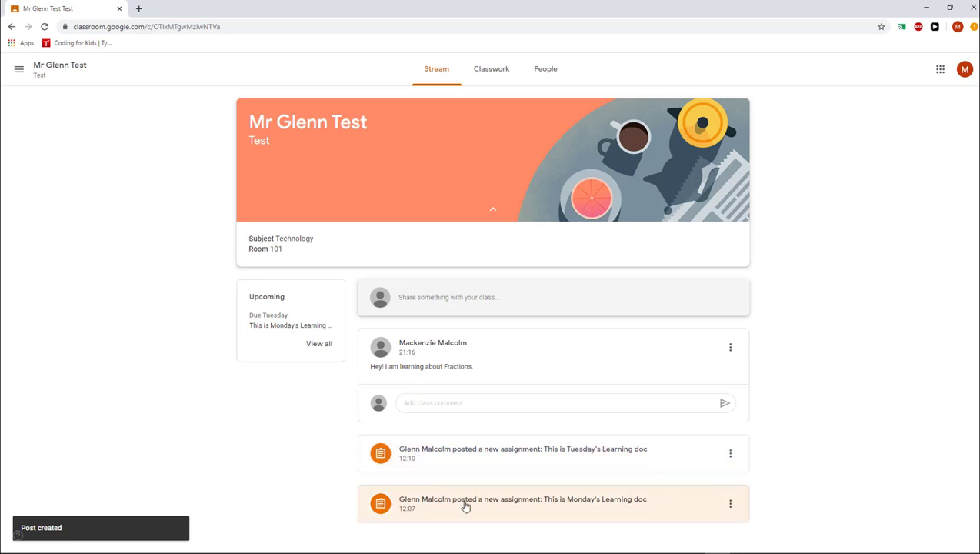
{"action": "mouse_move", "coordinate": [606, 454]}
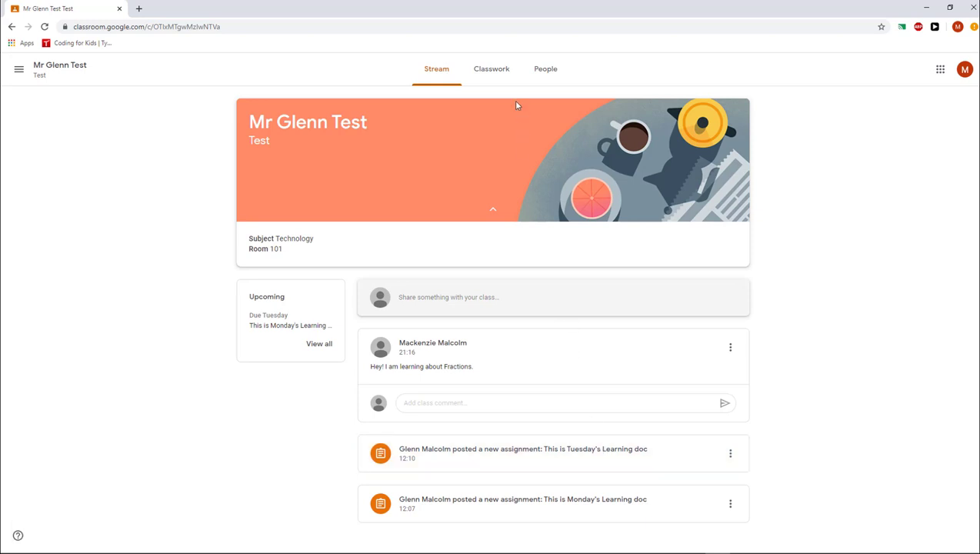
{"action": "mouse_move", "coordinate": [492, 68]}
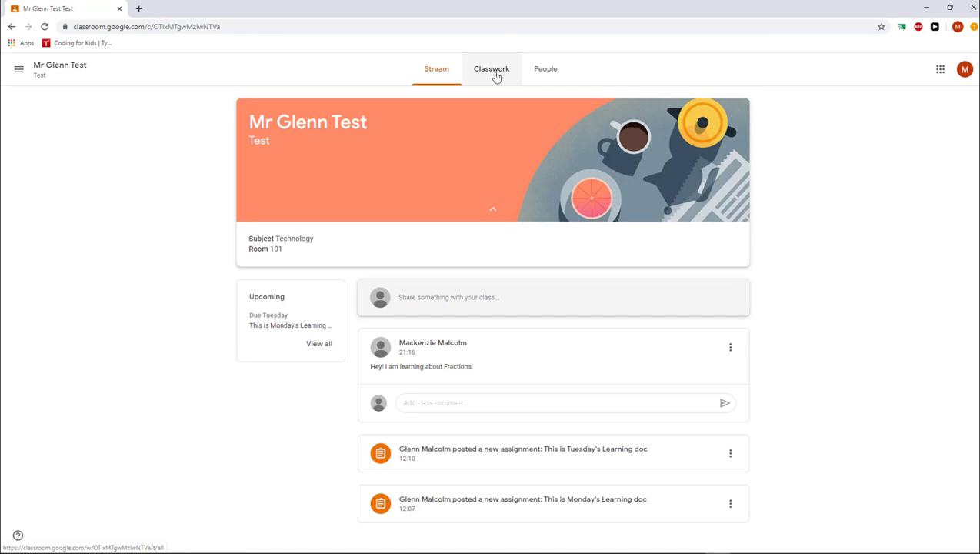
Go to Classwork, dismiss the Track your progress tip, and expand Monday's Learning doc
{"action": "left_click", "coordinate": [491, 69]}
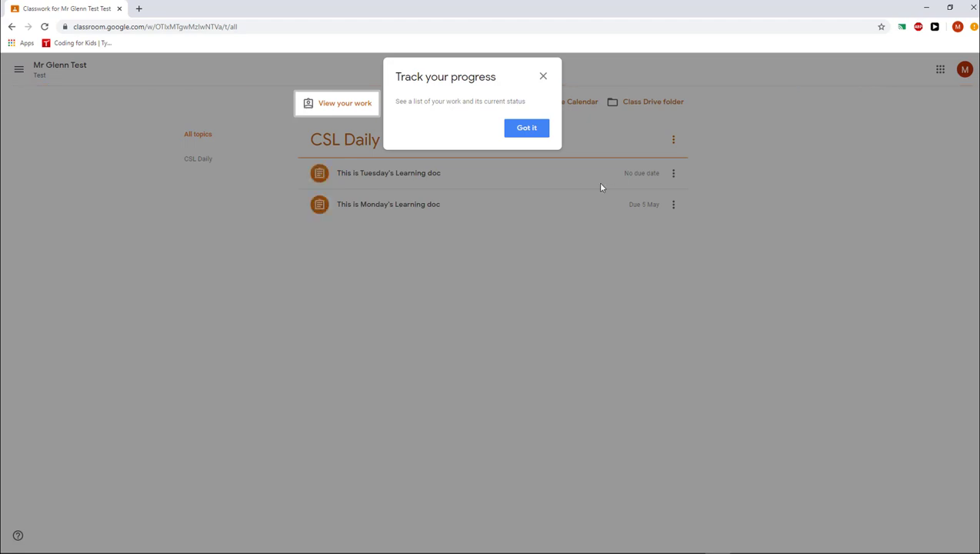
{"action": "mouse_move", "coordinate": [492, 172]}
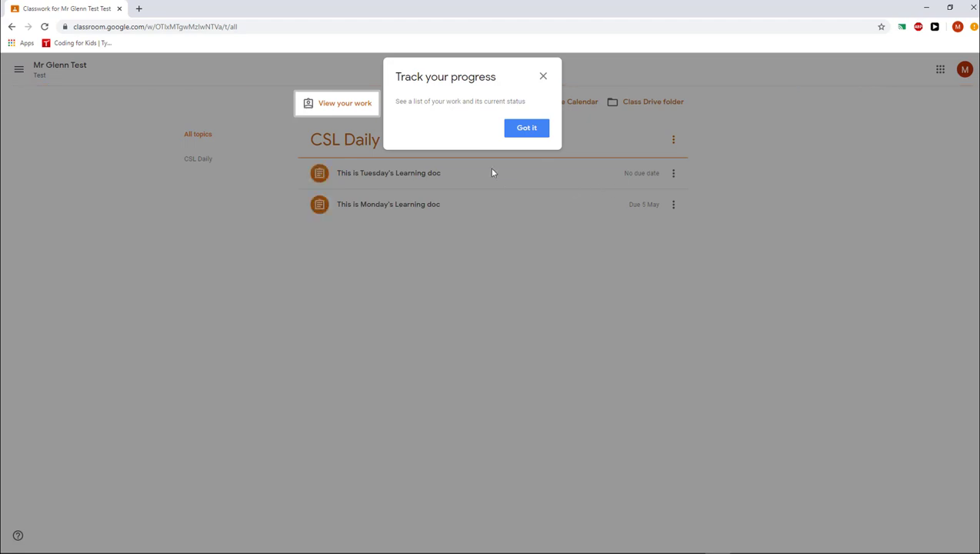
{"action": "mouse_move", "coordinate": [463, 86]}
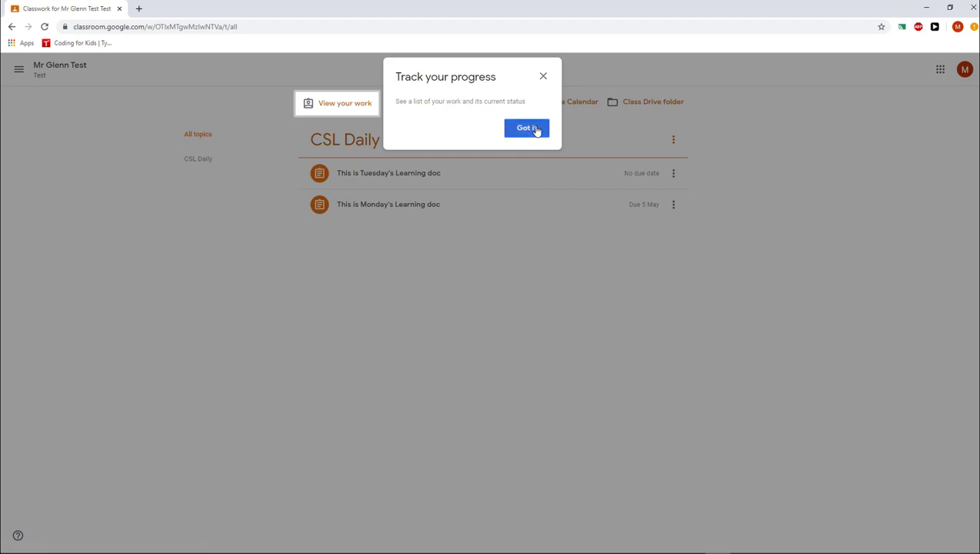
{"action": "left_click", "coordinate": [526, 128]}
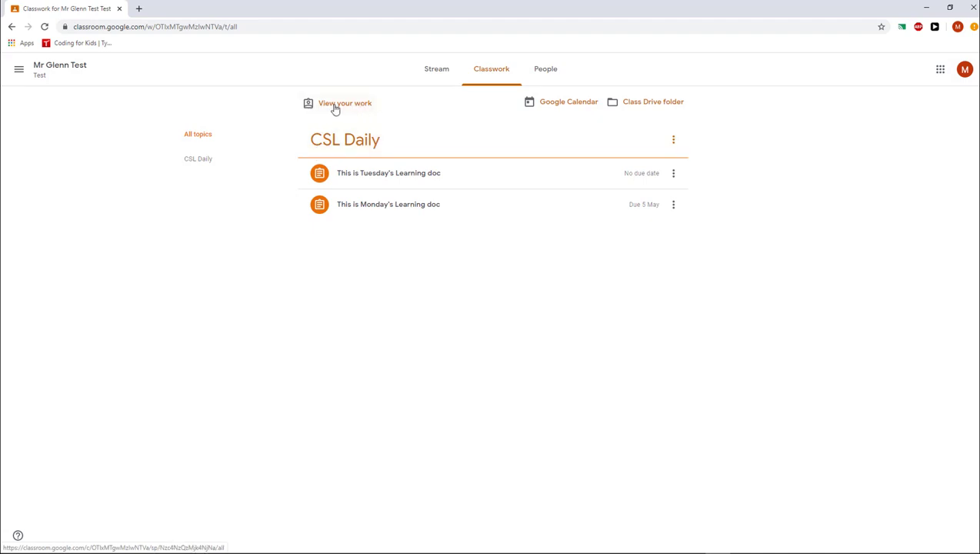
{"action": "mouse_move", "coordinate": [337, 112]}
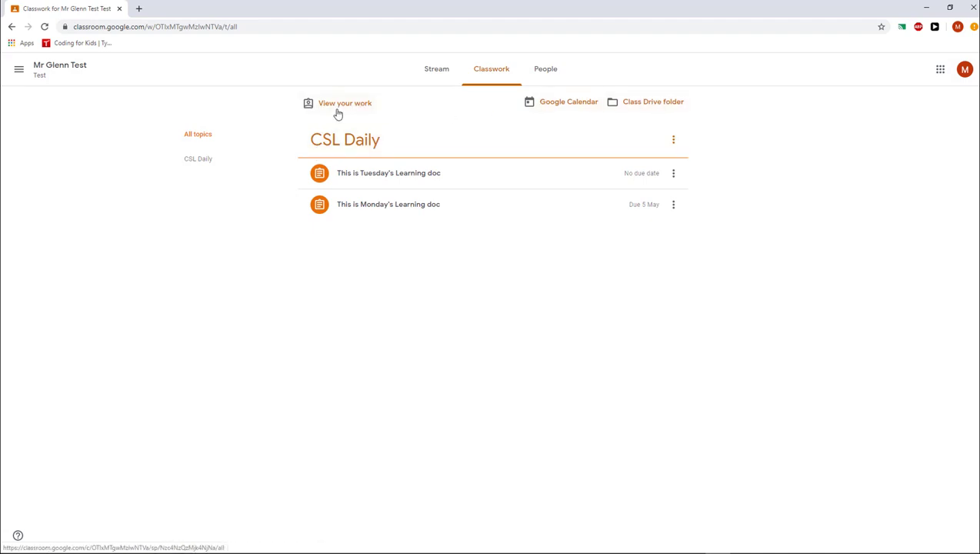
{"action": "mouse_move", "coordinate": [653, 101]}
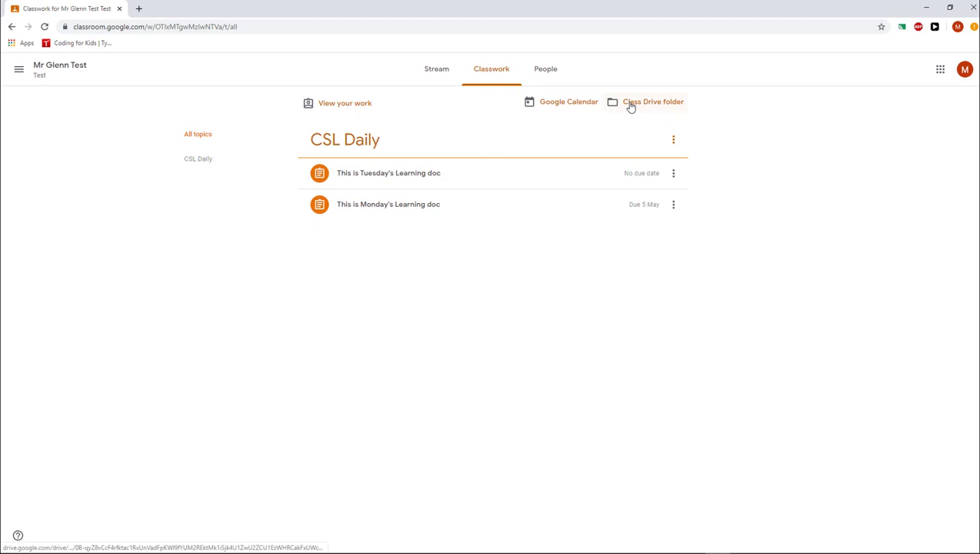
{"action": "mouse_move", "coordinate": [651, 106]}
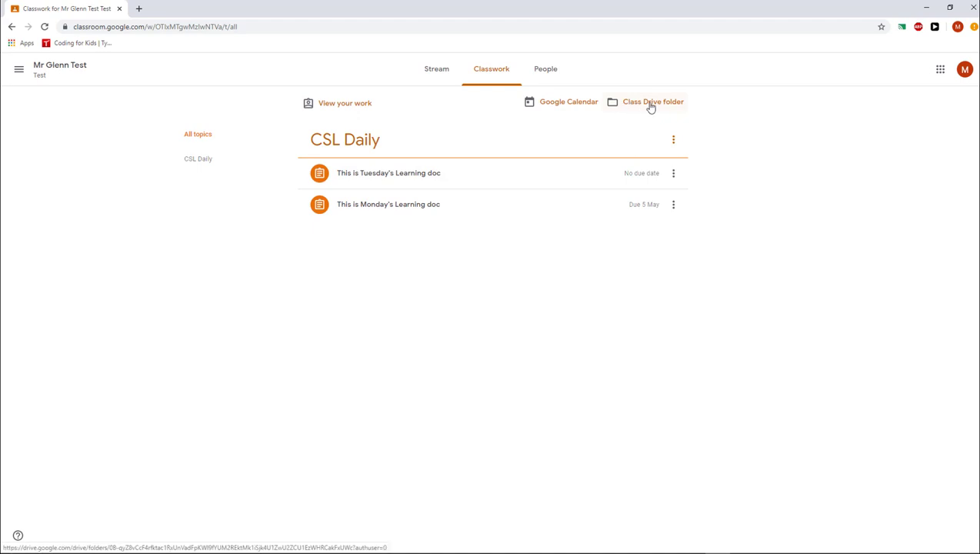
{"action": "mouse_move", "coordinate": [668, 104]}
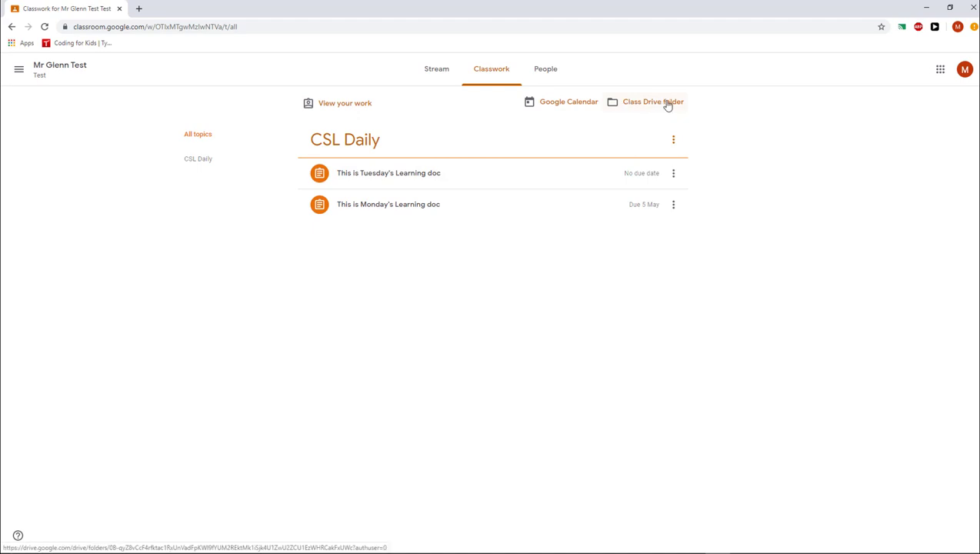
{"action": "mouse_move", "coordinate": [624, 106]}
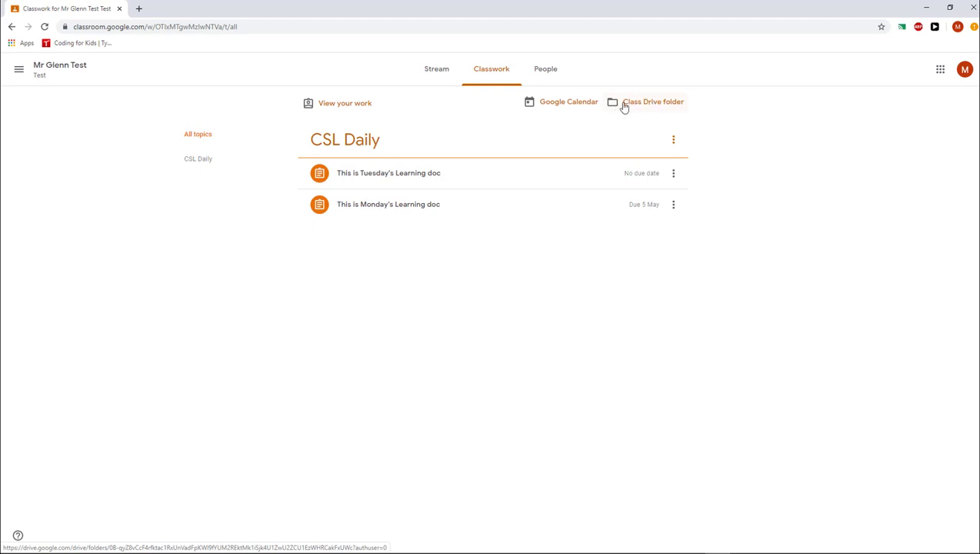
{"action": "mouse_move", "coordinate": [659, 105]}
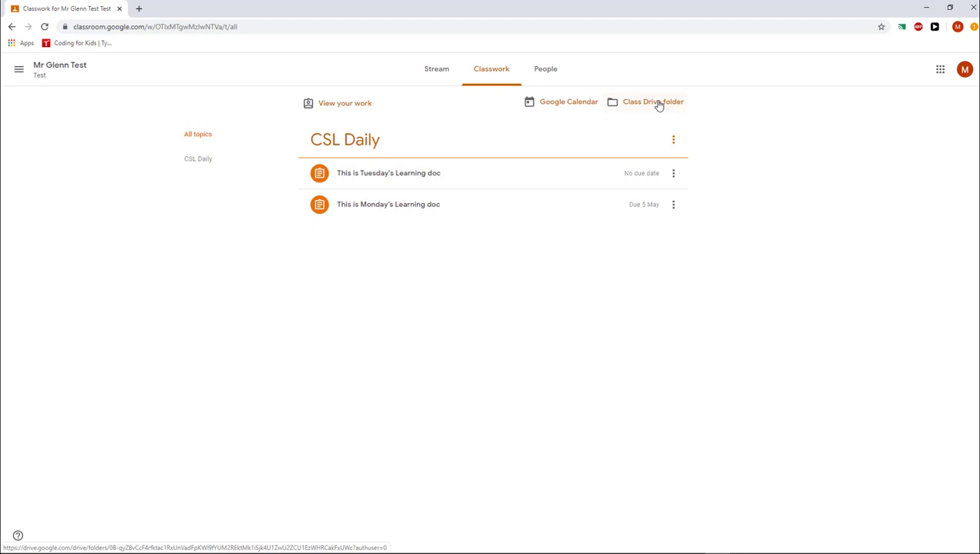
{"action": "mouse_move", "coordinate": [615, 104]}
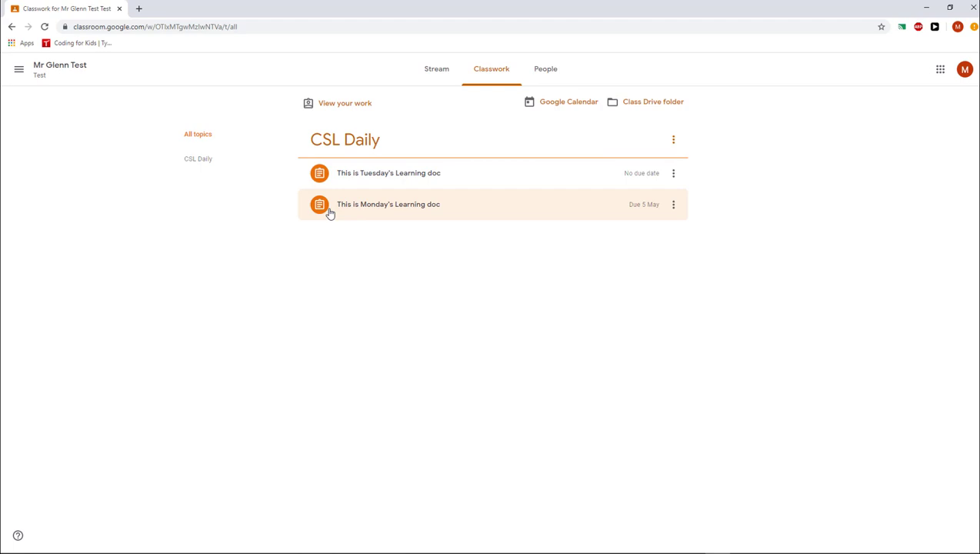
{"action": "mouse_move", "coordinate": [347, 209]}
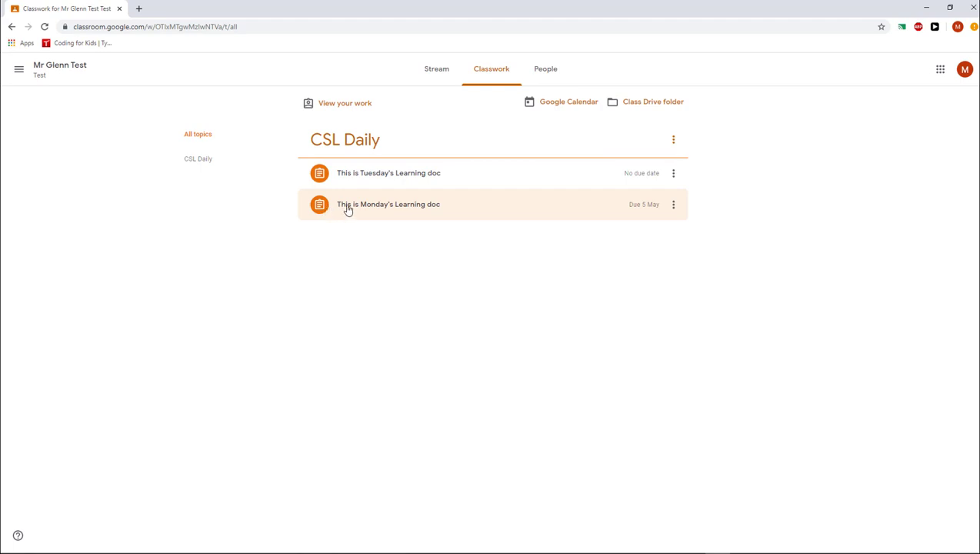
{"action": "mouse_move", "coordinate": [418, 208]}
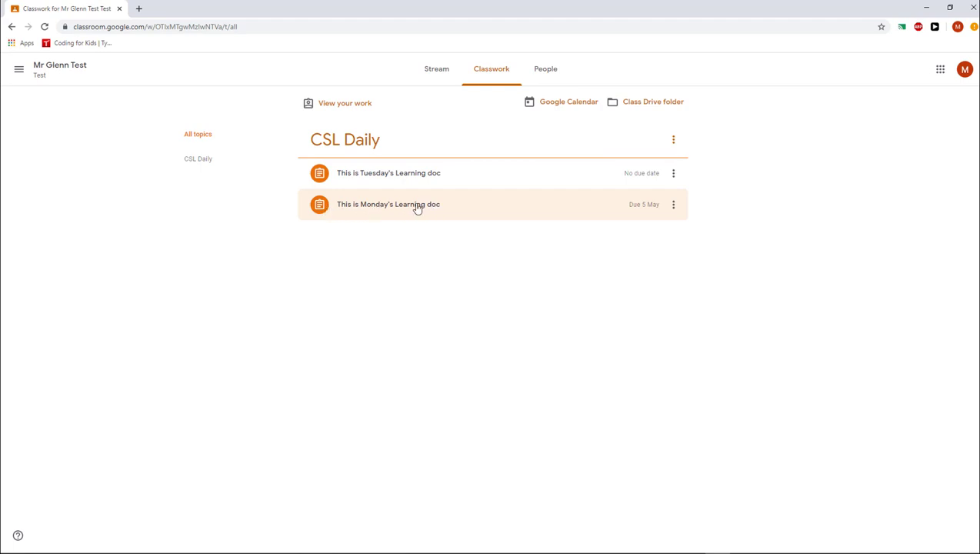
{"action": "mouse_move", "coordinate": [657, 214]}
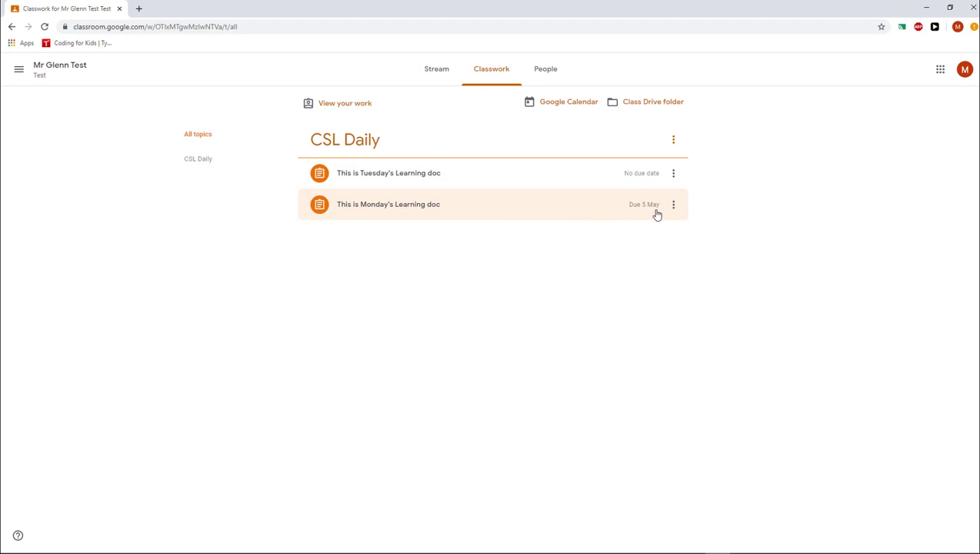
{"action": "mouse_move", "coordinate": [597, 212]}
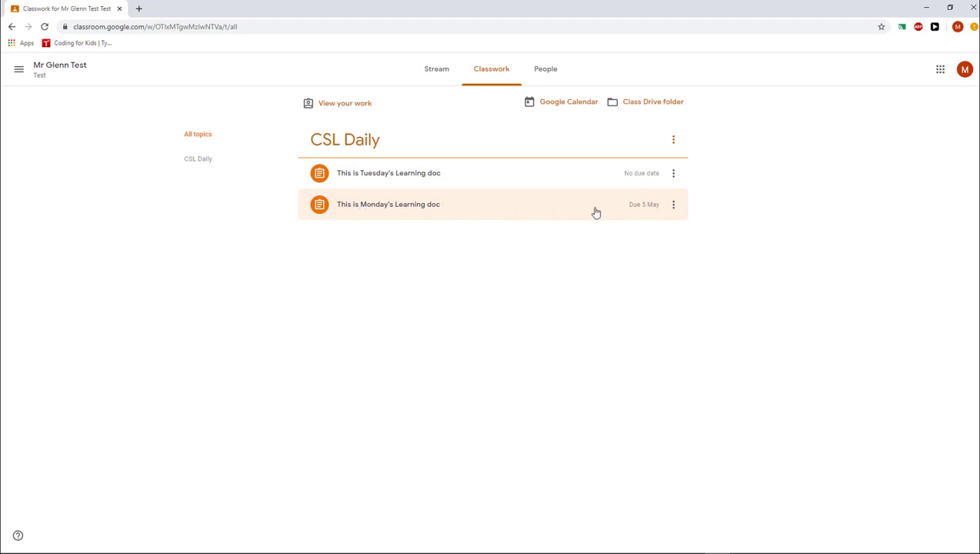
{"action": "mouse_move", "coordinate": [633, 212]}
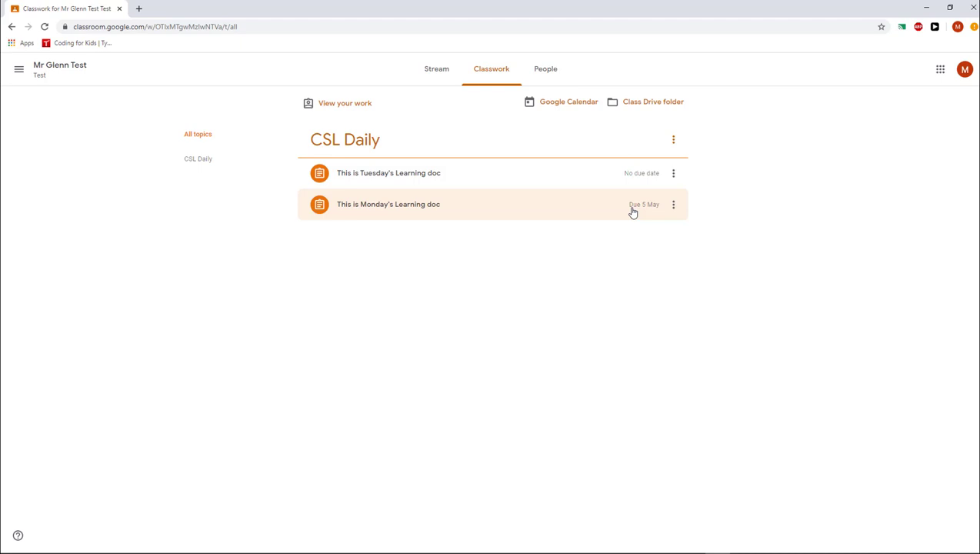
{"action": "left_click", "coordinate": [389, 204]}
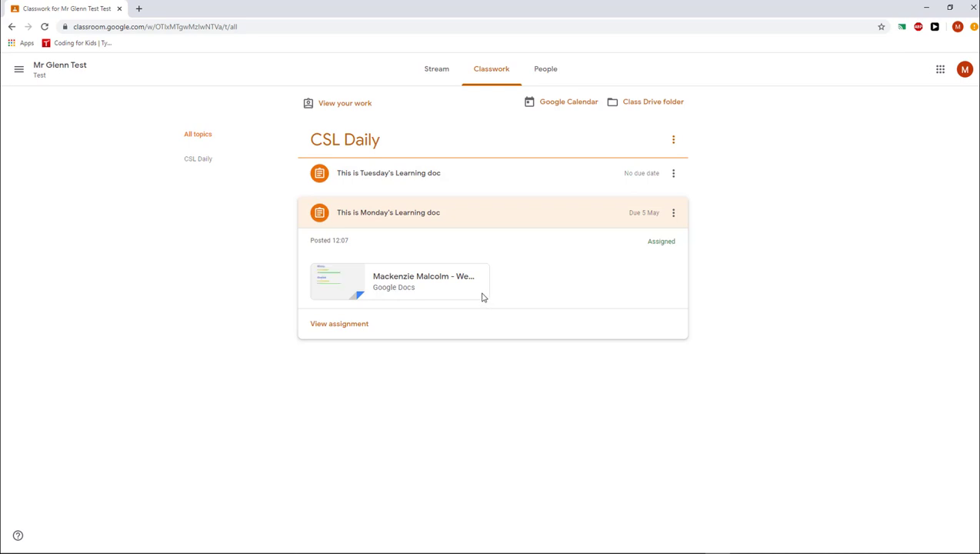
{"action": "mouse_move", "coordinate": [383, 286]}
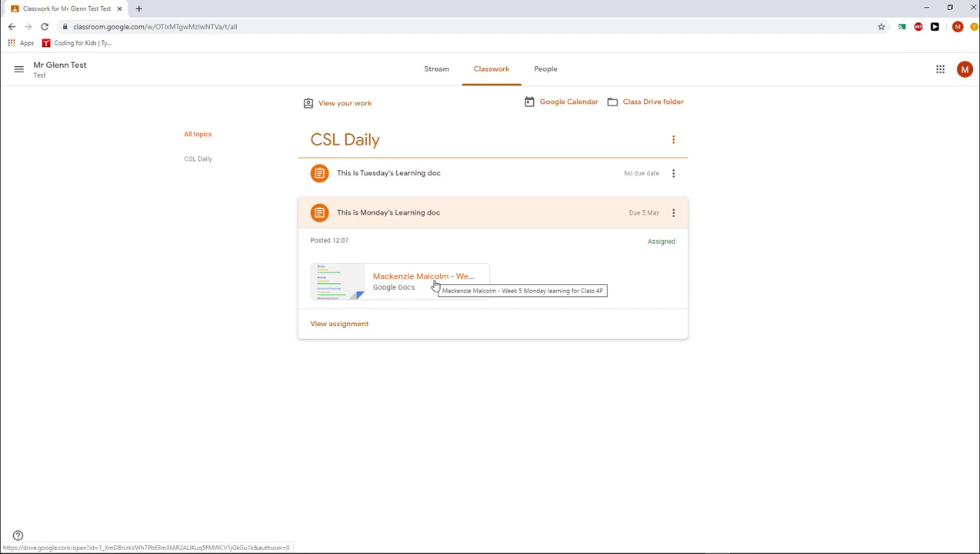
{"action": "mouse_move", "coordinate": [497, 270]}
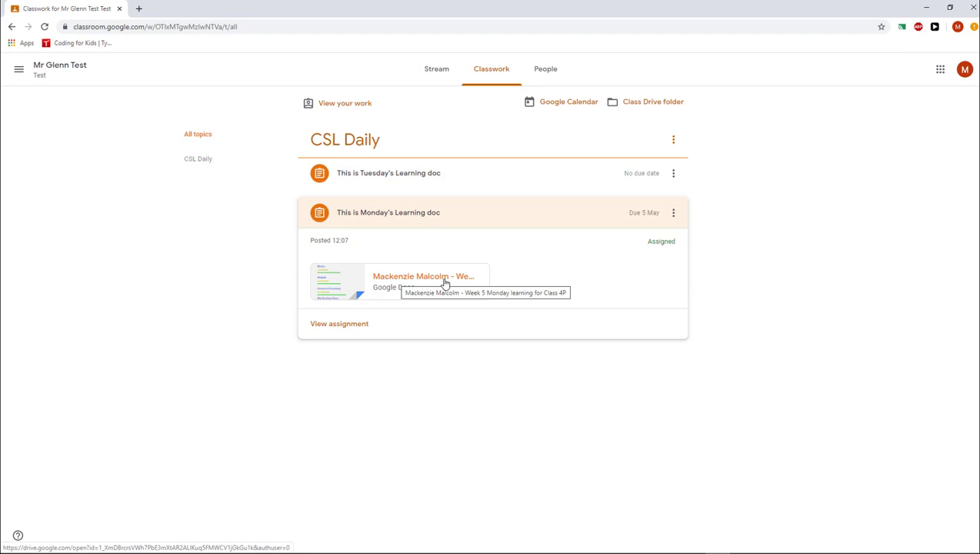
{"action": "mouse_move", "coordinate": [399, 350]}
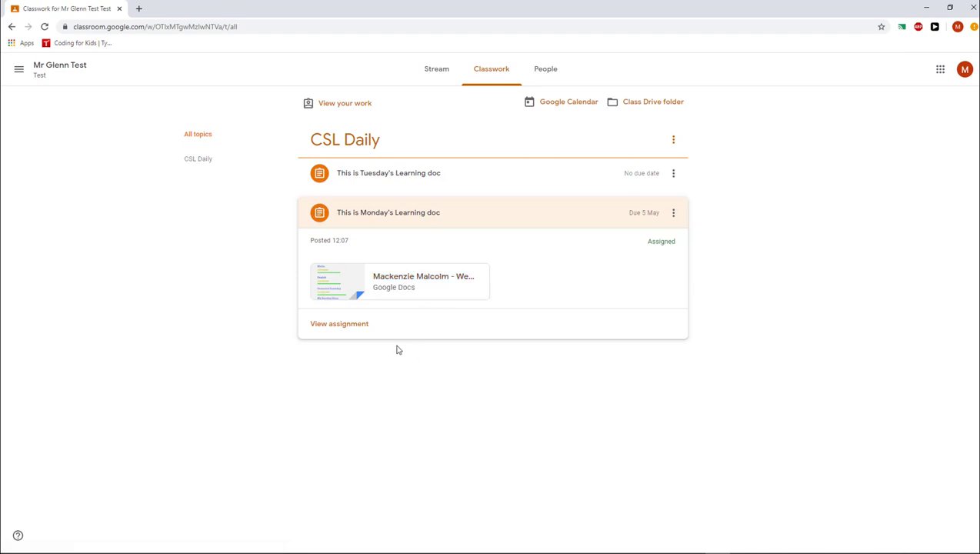
{"action": "mouse_move", "coordinate": [333, 323]}
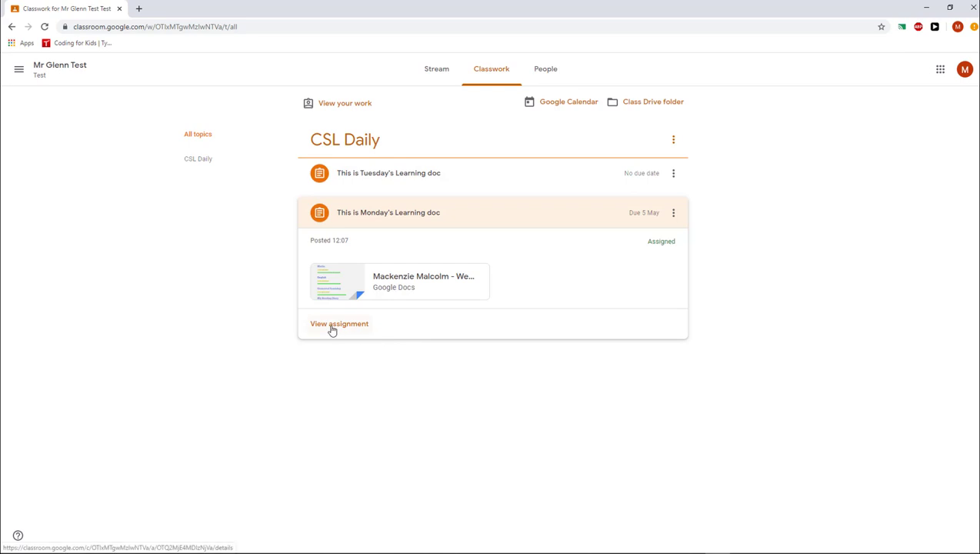
On Monday's Learning doc page, post the private comment "This was just right... I am going to hand it in now."
{"action": "left_click", "coordinate": [338, 324]}
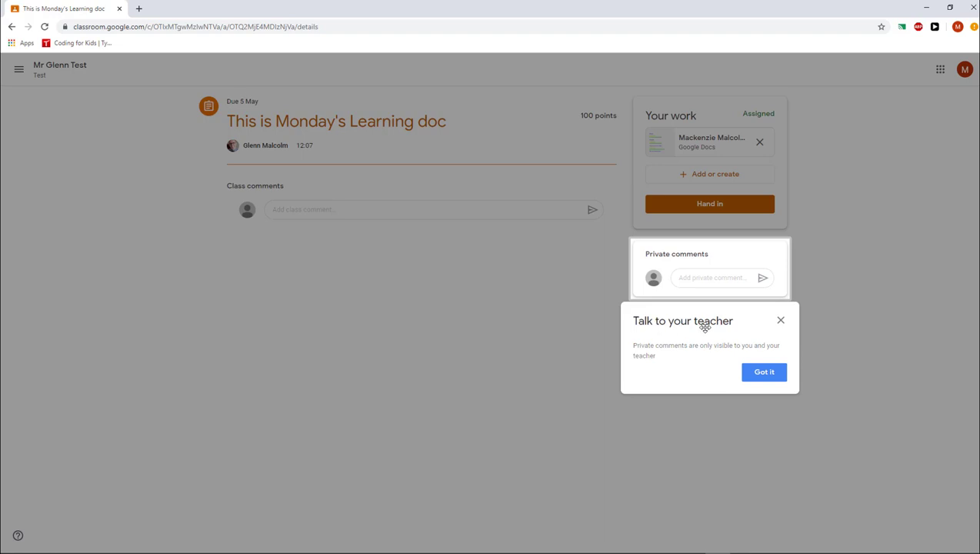
{"action": "mouse_move", "coordinate": [683, 301]}
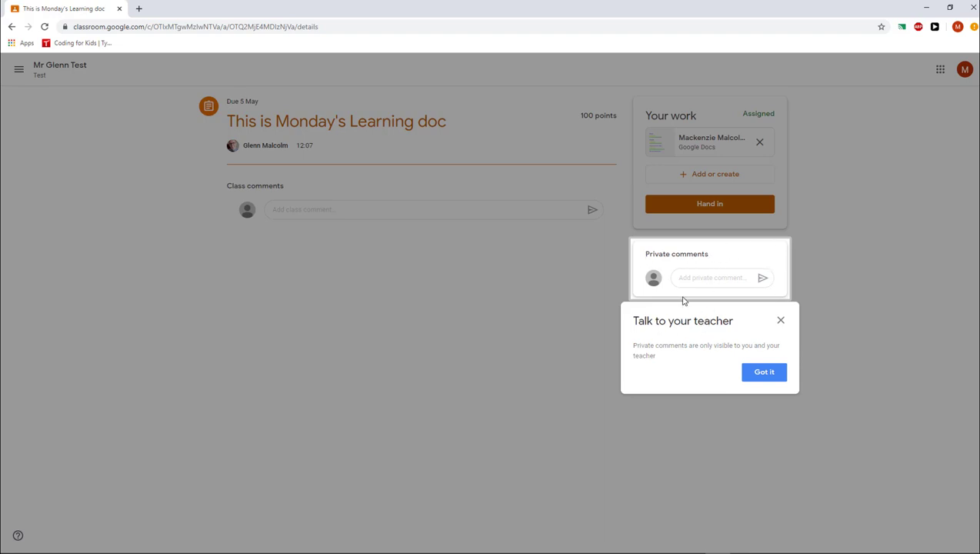
{"action": "mouse_move", "coordinate": [745, 310]}
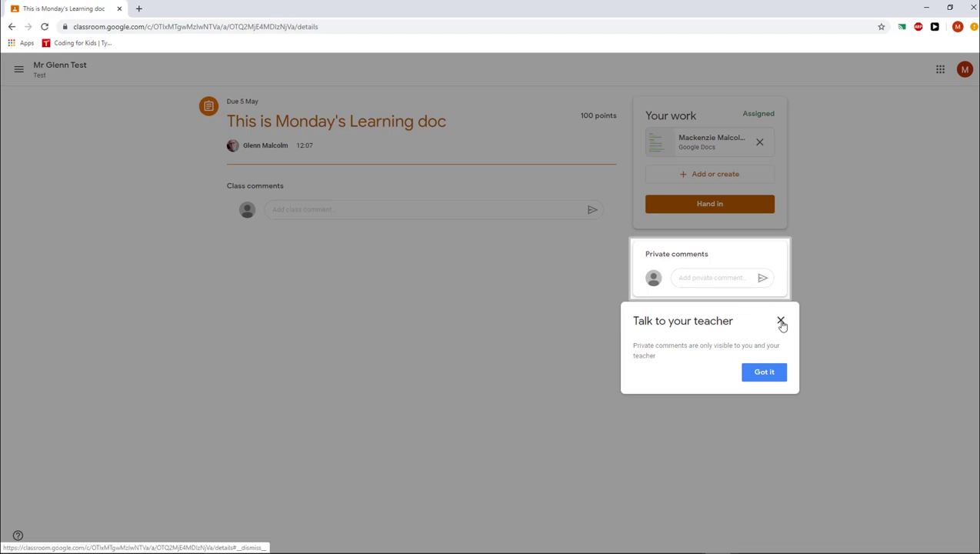
{"action": "left_click", "coordinate": [782, 321]}
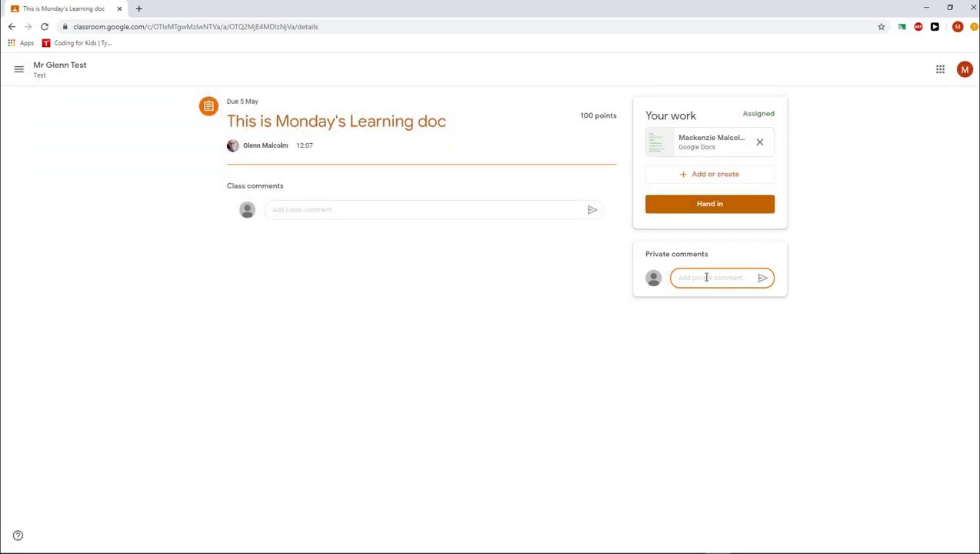
{"action": "type", "text": "Hey Mr. Glenn. This was"}
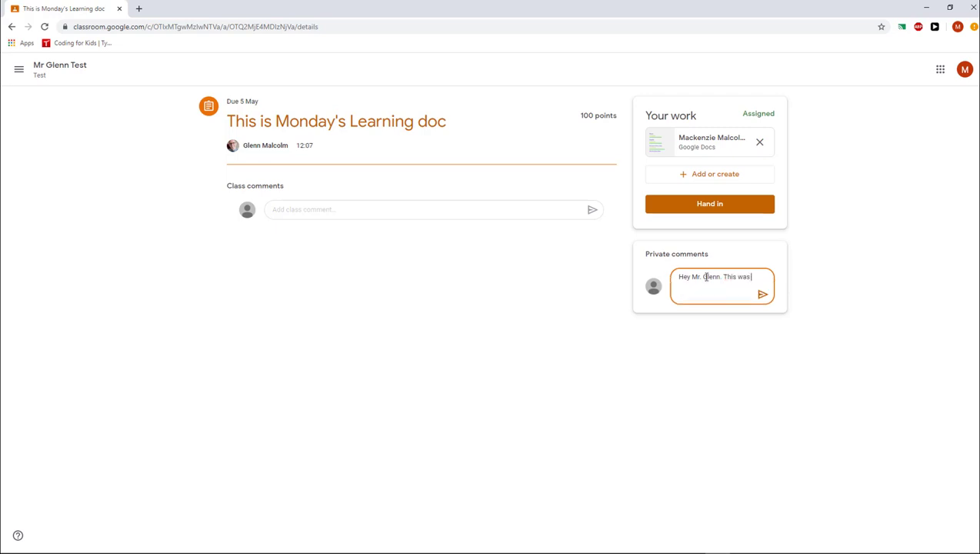
{"action": "type", "text": "just right. Thank you. I am going o"}
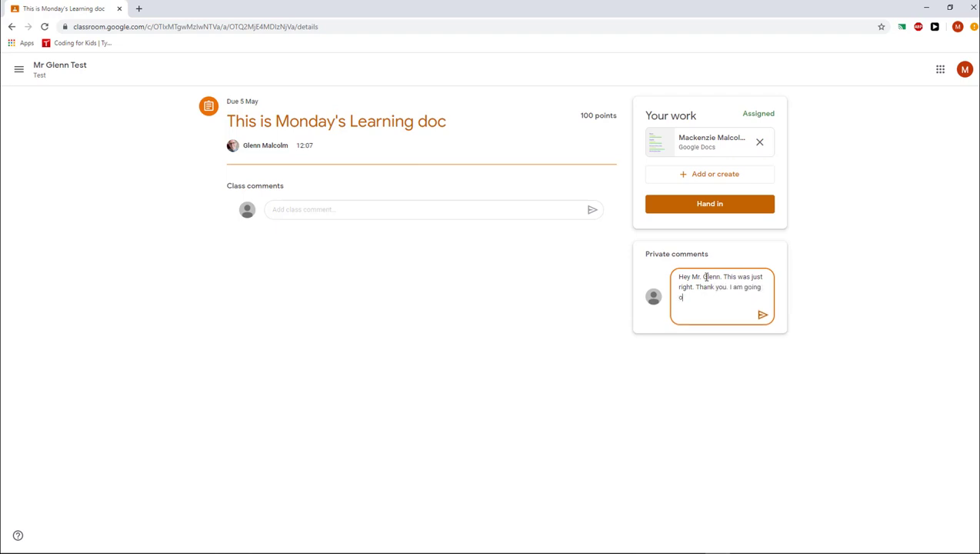
{"action": "type", "text": "to hand it in"}
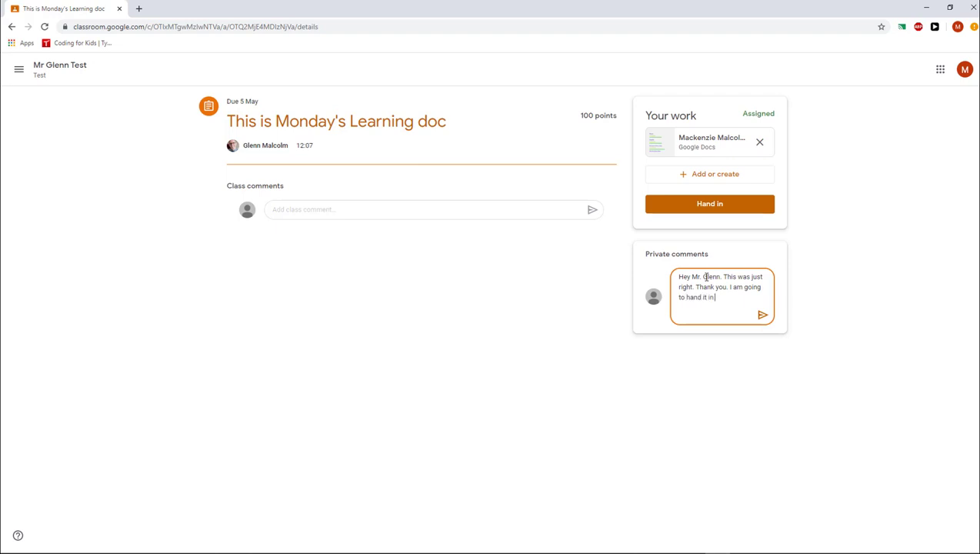
{"action": "type", "text": "now."}
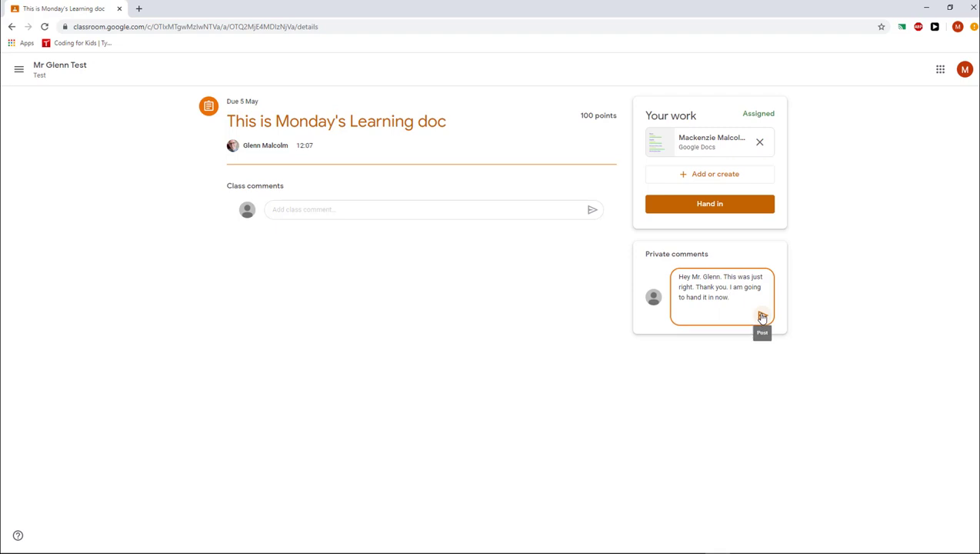
{"action": "left_click", "coordinate": [761, 316]}
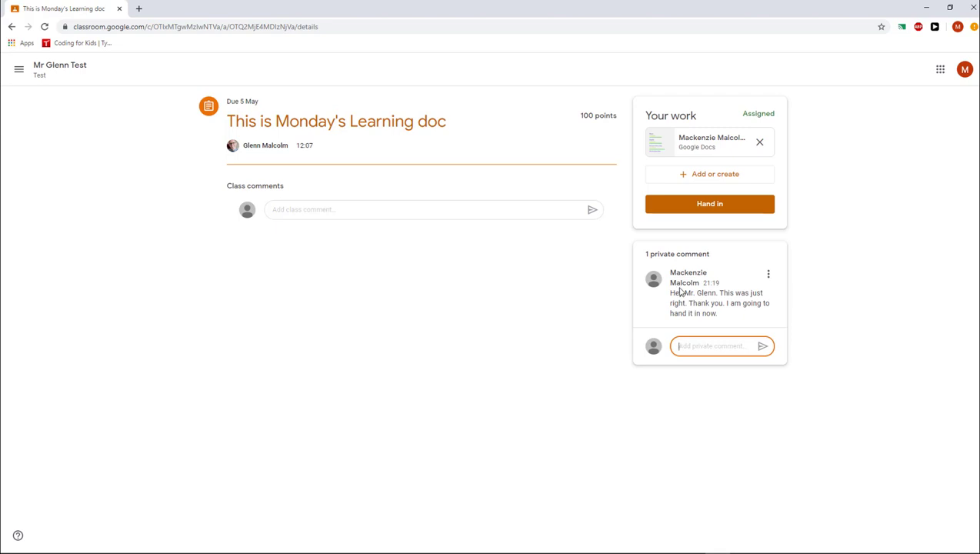
{"action": "mouse_move", "coordinate": [549, 252]}
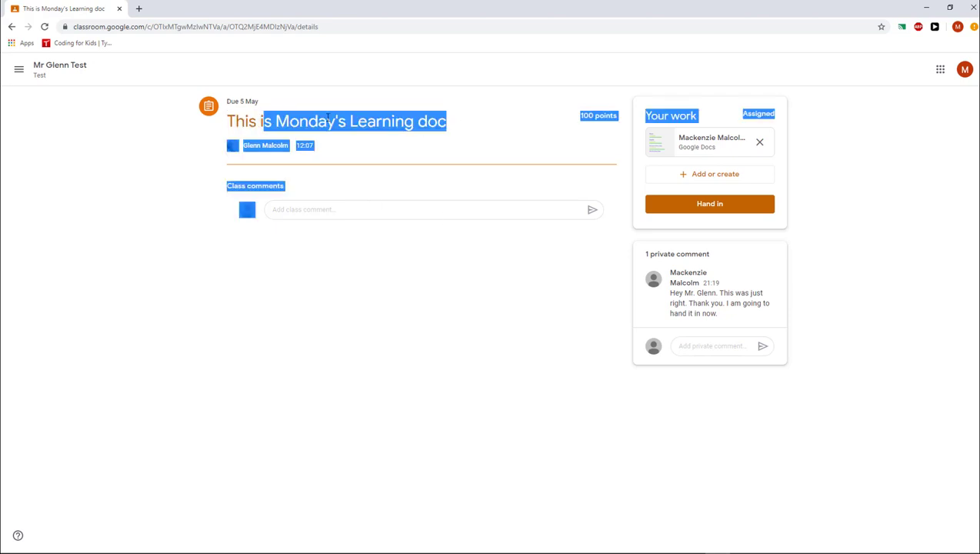
Review the attached doc, add a blank line under Maths, and close the Docs tab
{"action": "left_click", "coordinate": [537, 139]}
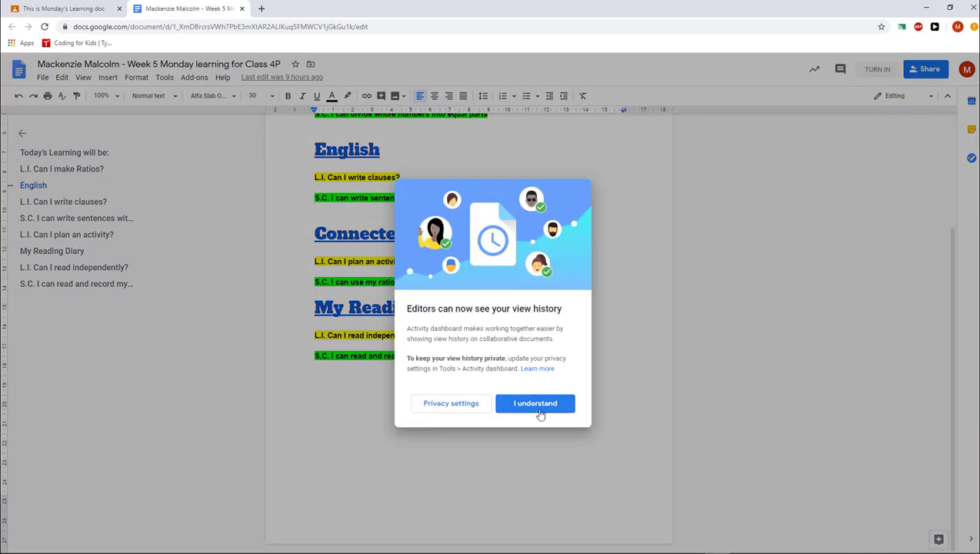
{"action": "left_click", "coordinate": [535, 403]}
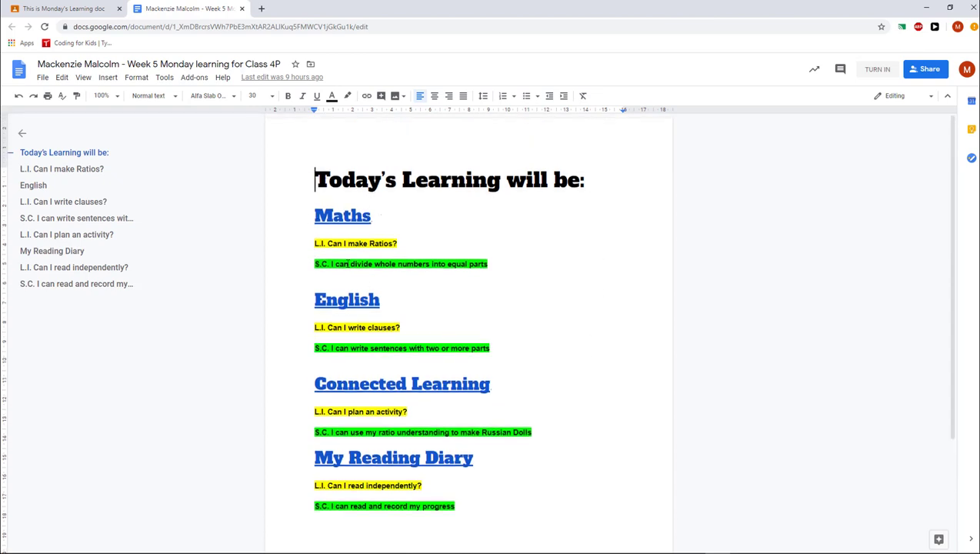
{"action": "left_click", "coordinate": [498, 264]}
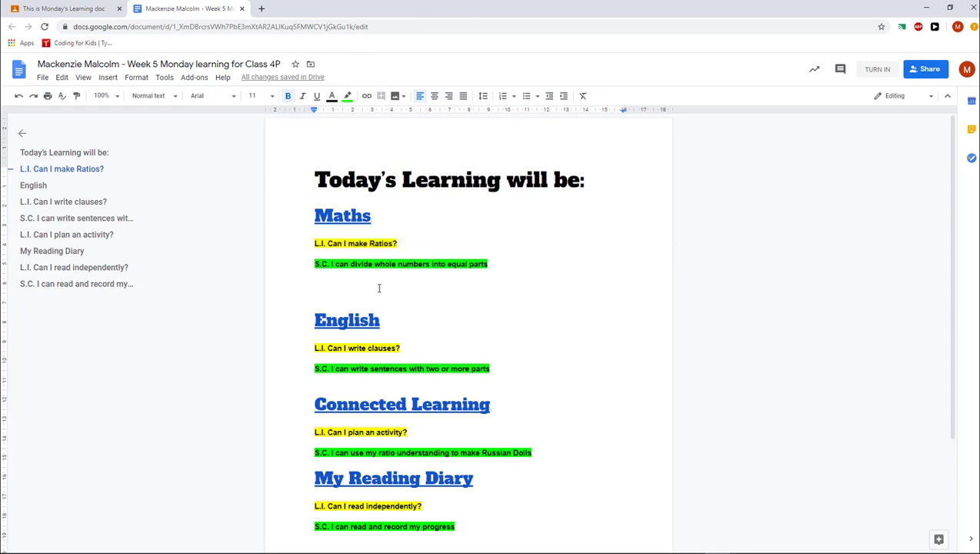
{"action": "mouse_move", "coordinate": [119, 88]}
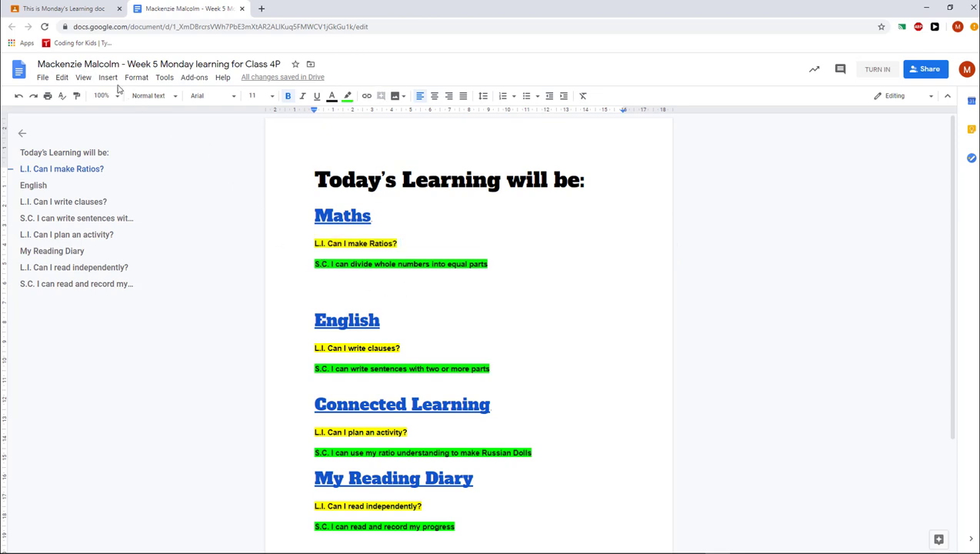
{"action": "left_click", "coordinate": [108, 77]}
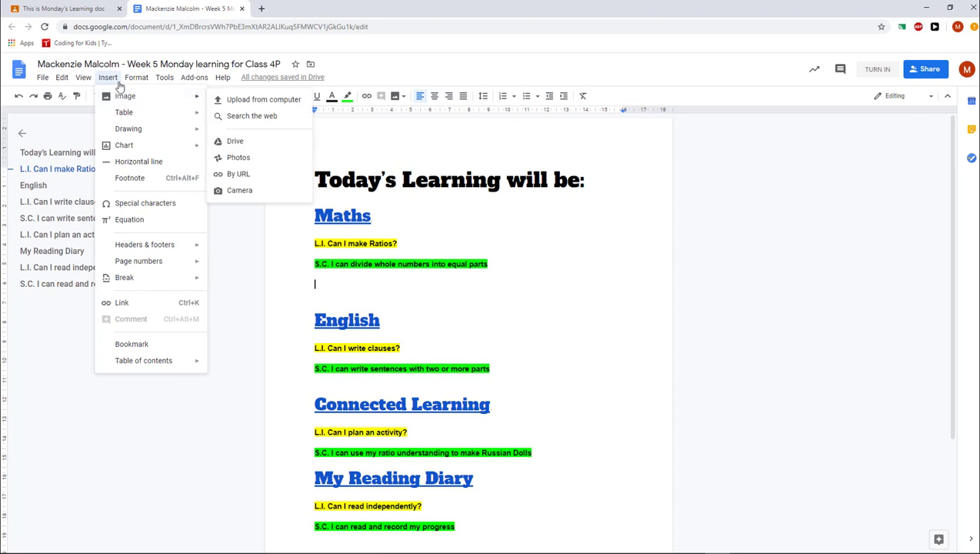
{"action": "left_click", "coordinate": [63, 9]}
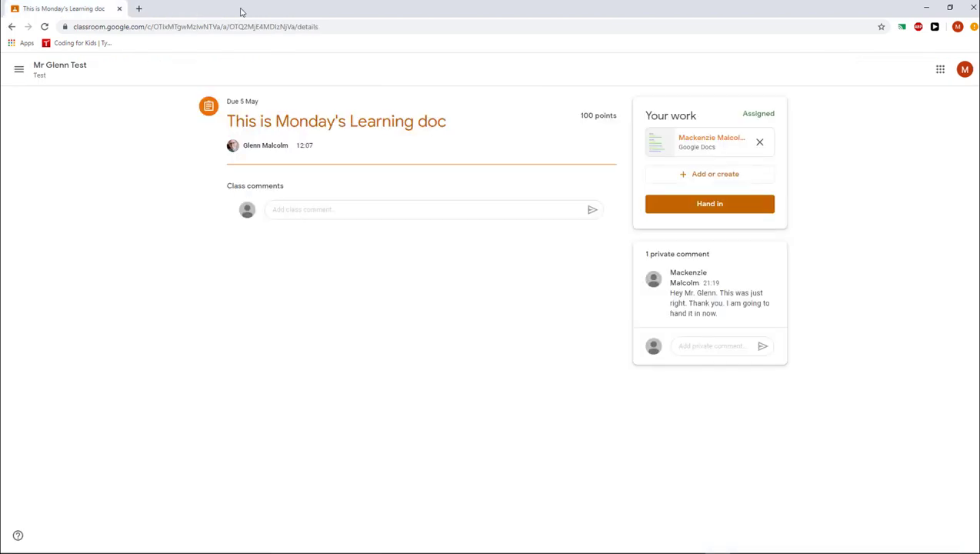
{"action": "mouse_move", "coordinate": [709, 203]}
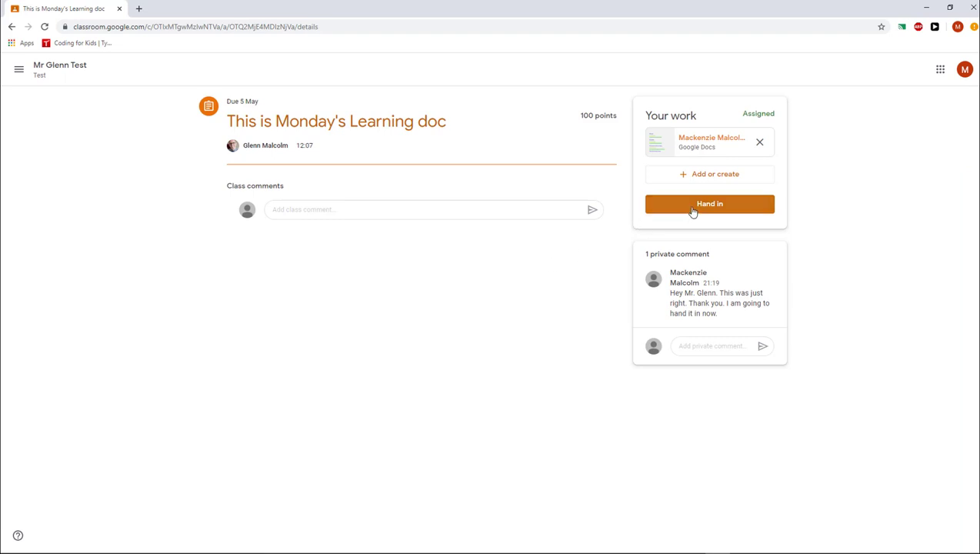
Hand in Monday's Learning doc and confirm so its status shows Handed in
{"action": "left_click", "coordinate": [709, 204]}
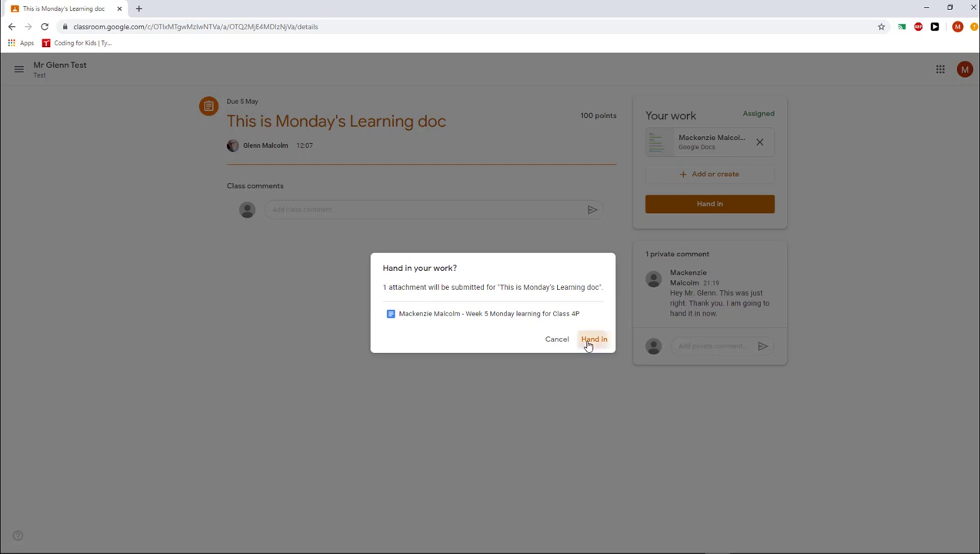
{"action": "left_click", "coordinate": [593, 340]}
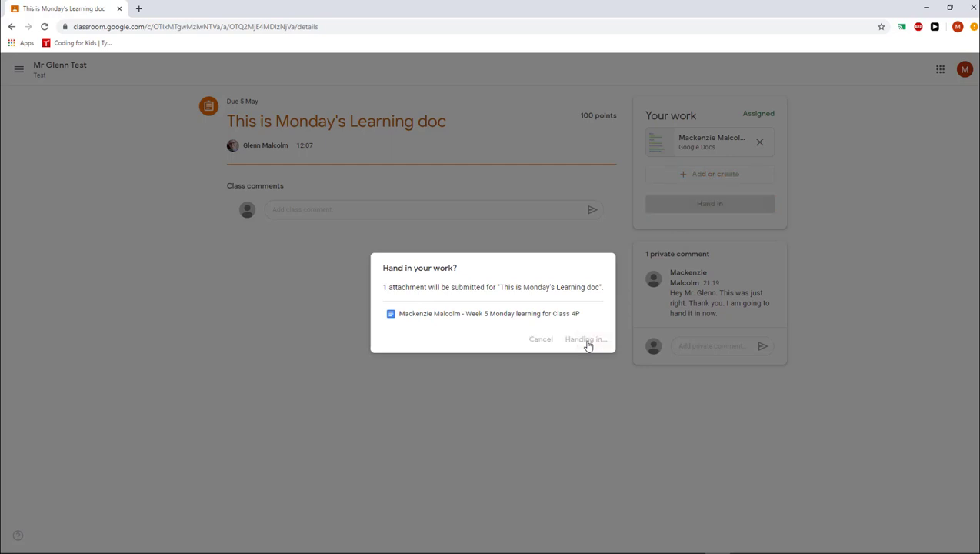
{"action": "left_click", "coordinate": [585, 338]}
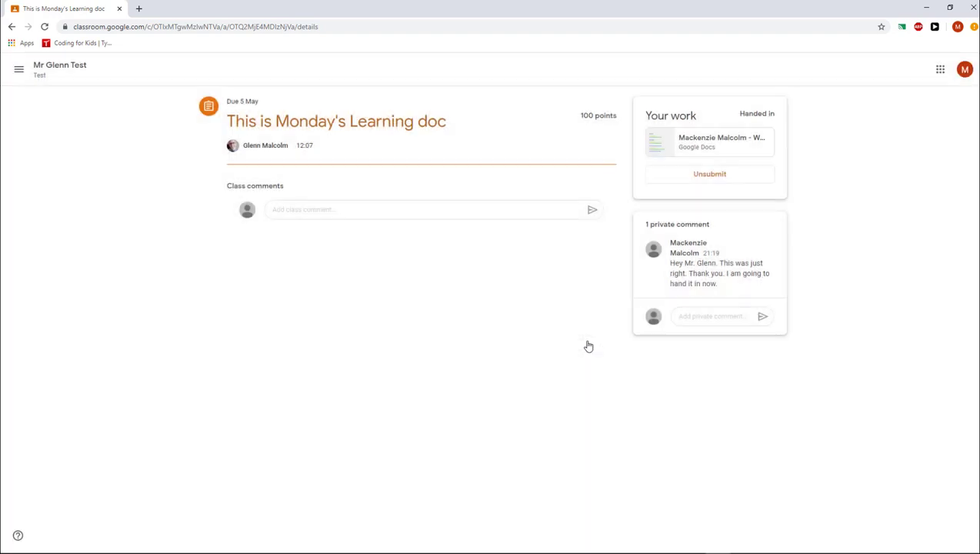
{"action": "mouse_move", "coordinate": [388, 313]}
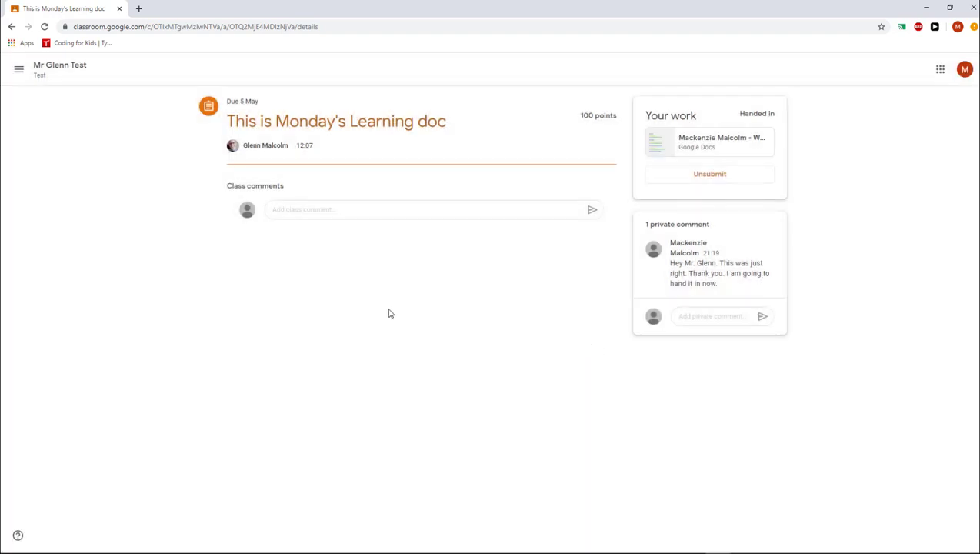
{"action": "mouse_move", "coordinate": [604, 207]}
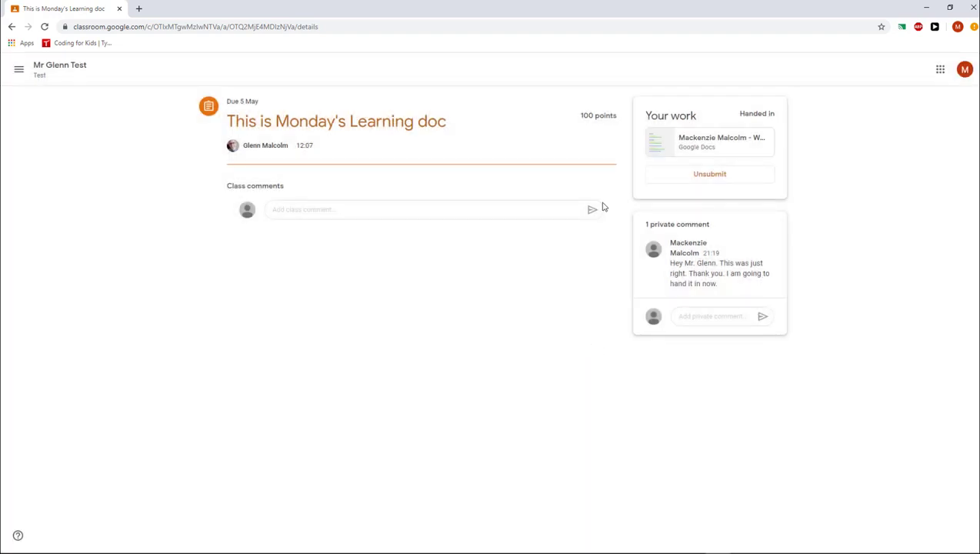
{"action": "mouse_move", "coordinate": [666, 174]}
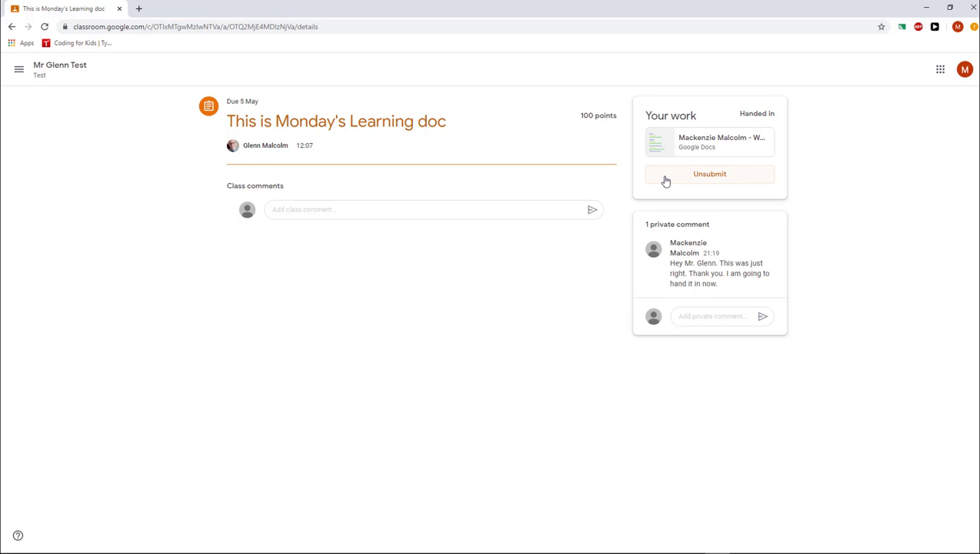
{"action": "left_click", "coordinate": [708, 173]}
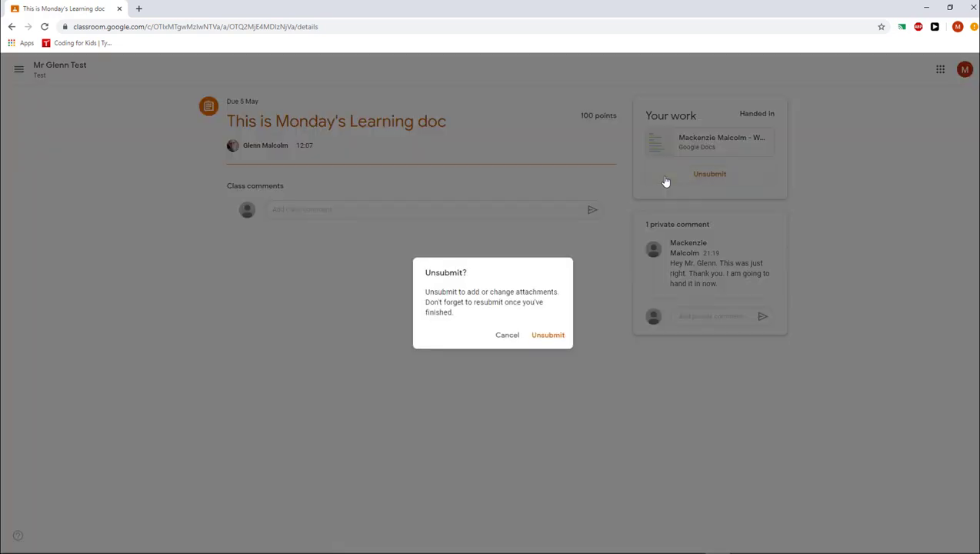
{"action": "mouse_move", "coordinate": [472, 180]}
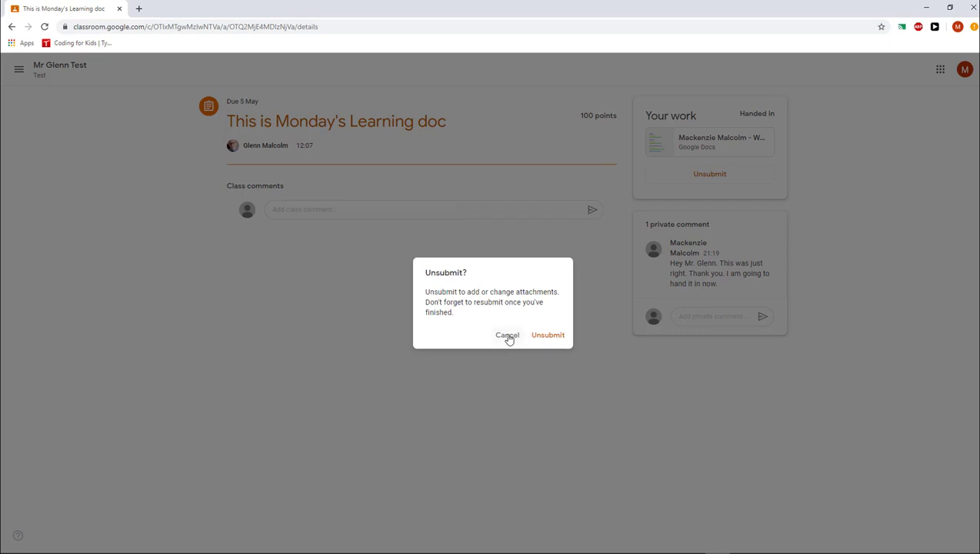
{"action": "left_click", "coordinate": [507, 335]}
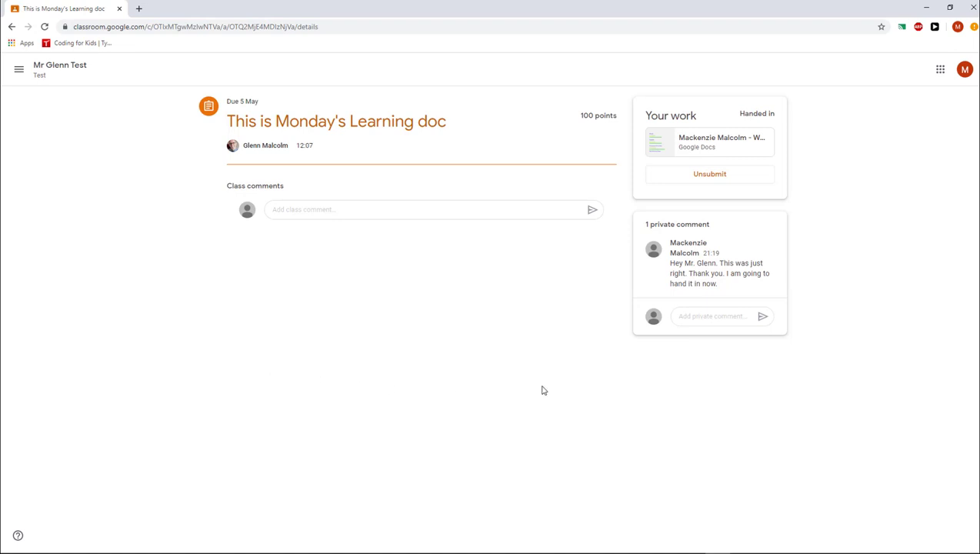
{"action": "mouse_move", "coordinate": [487, 327]}
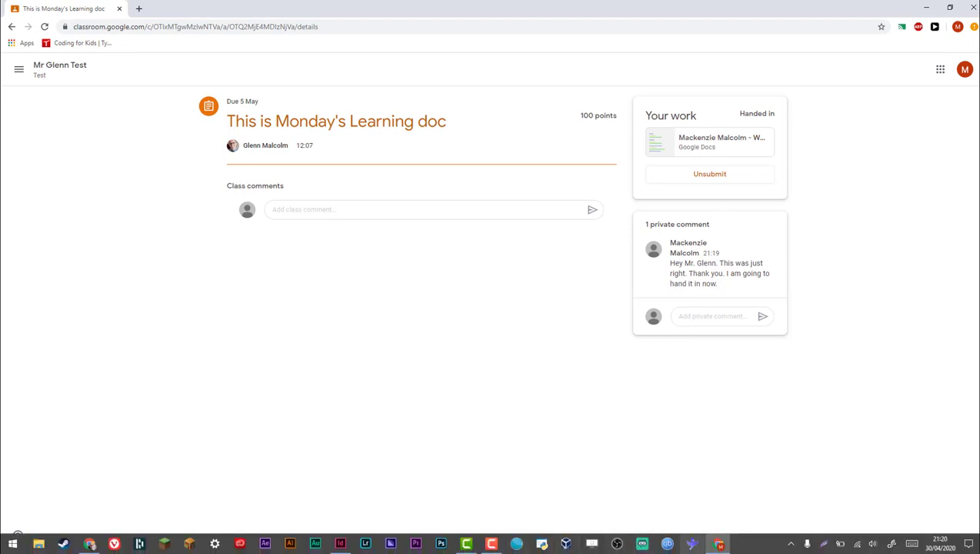
{"action": "left_click", "coordinate": [491, 544]}
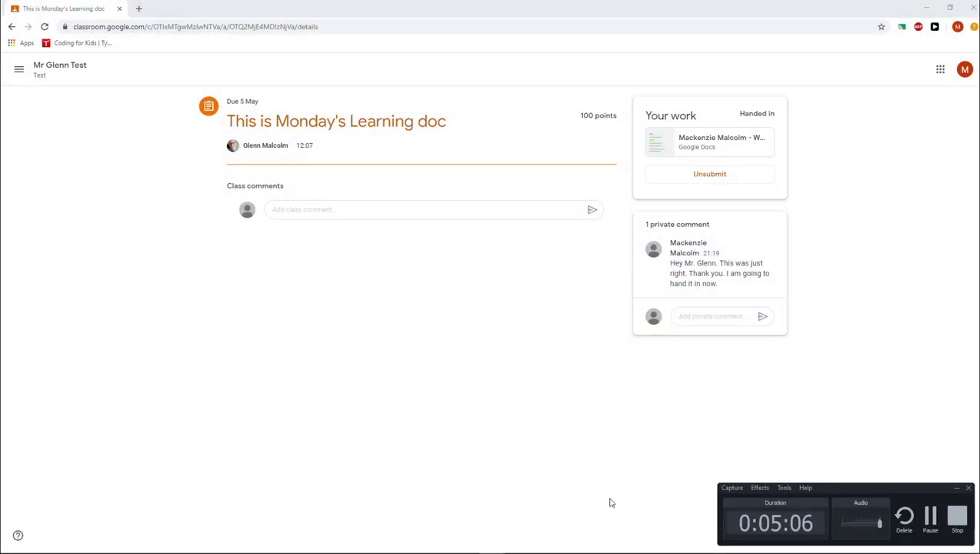
{"action": "mouse_move", "coordinate": [612, 497]}
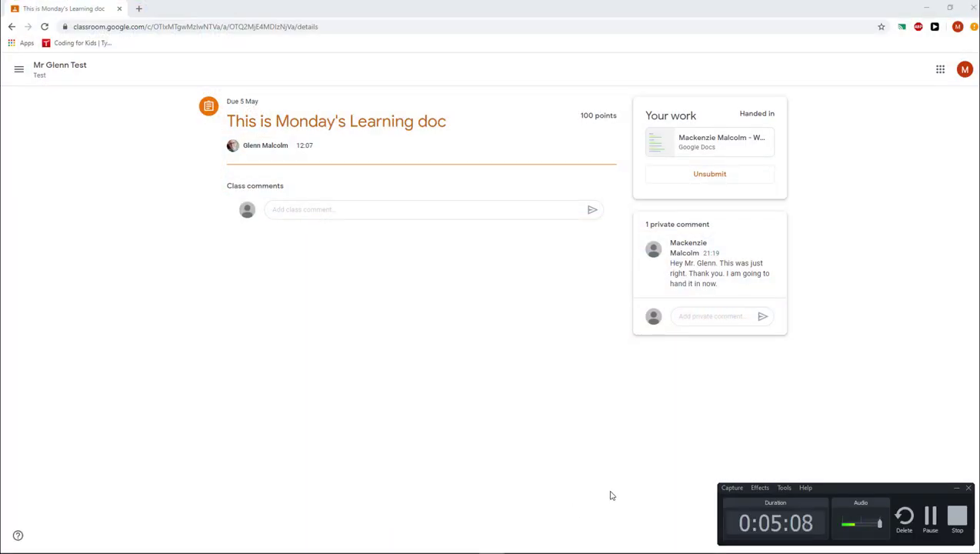